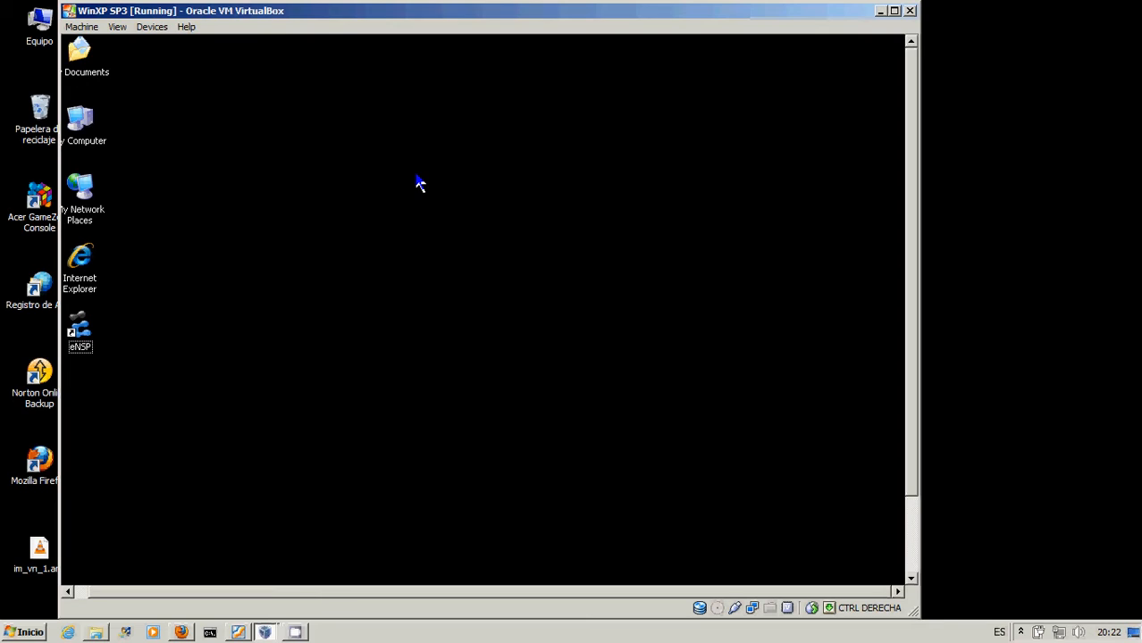
mouse_move(471, 397)
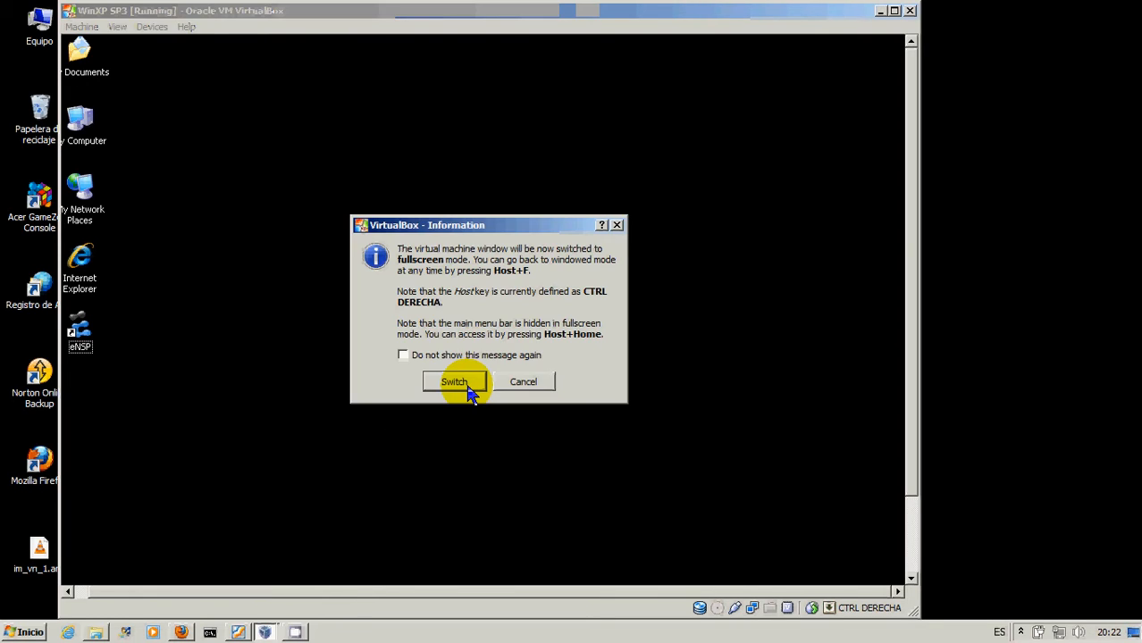
- Switch the WinXP SP3 VM to fullscreen and select the eNSP desktop shortcut
left_click(454, 382)
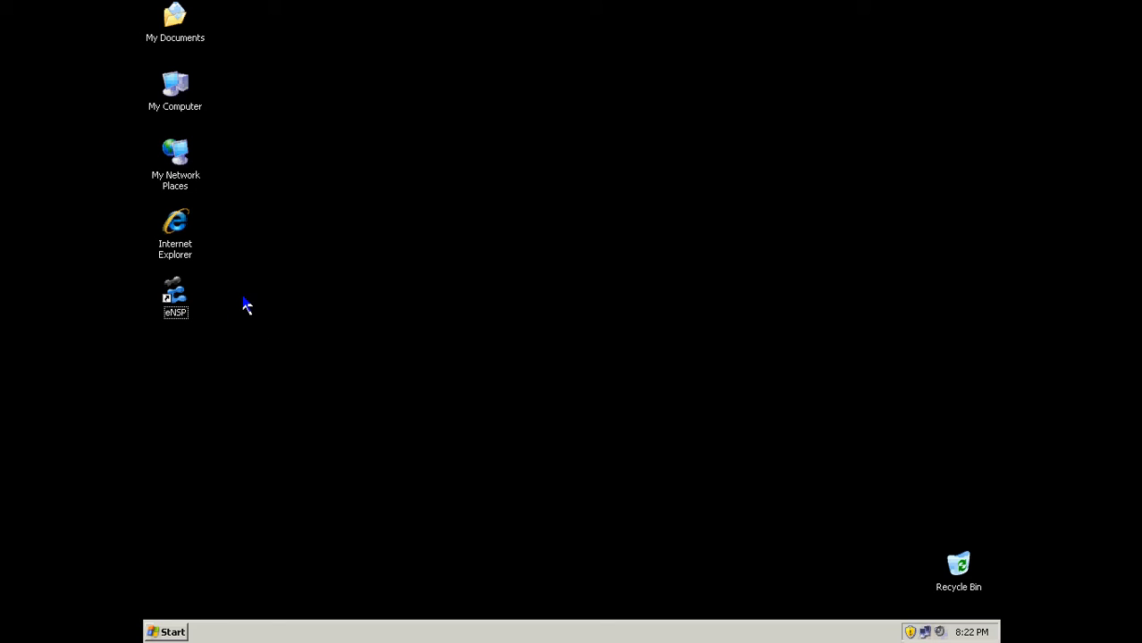
left_click(176, 299)
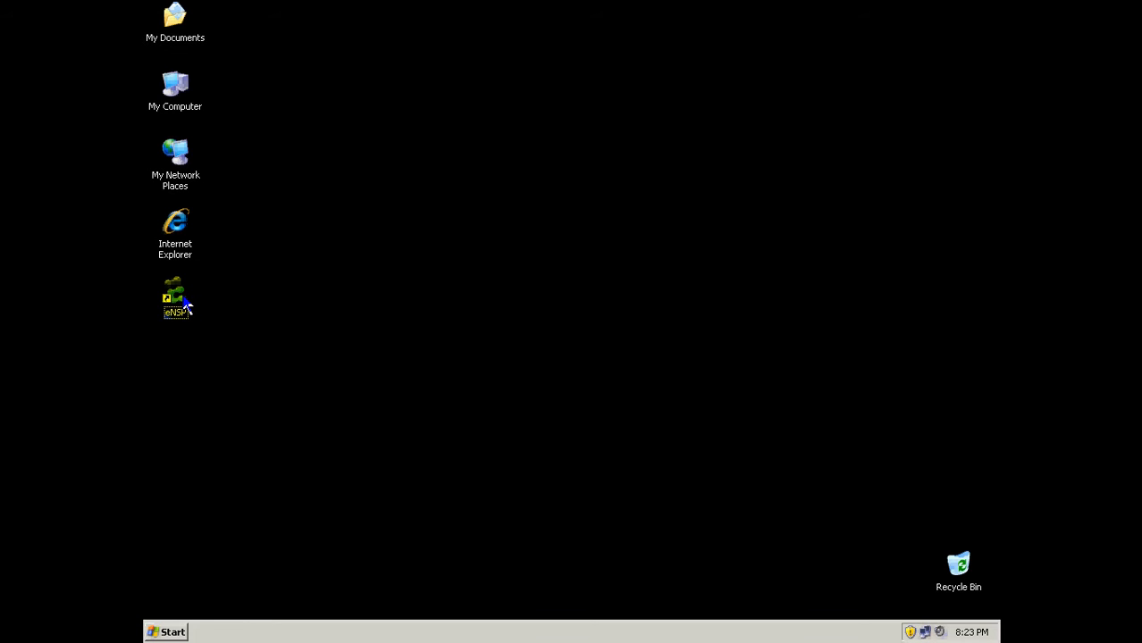
- Launch eNSP maximized and browse the router, switch and connection categories, ending on routers
double_click(176, 296)
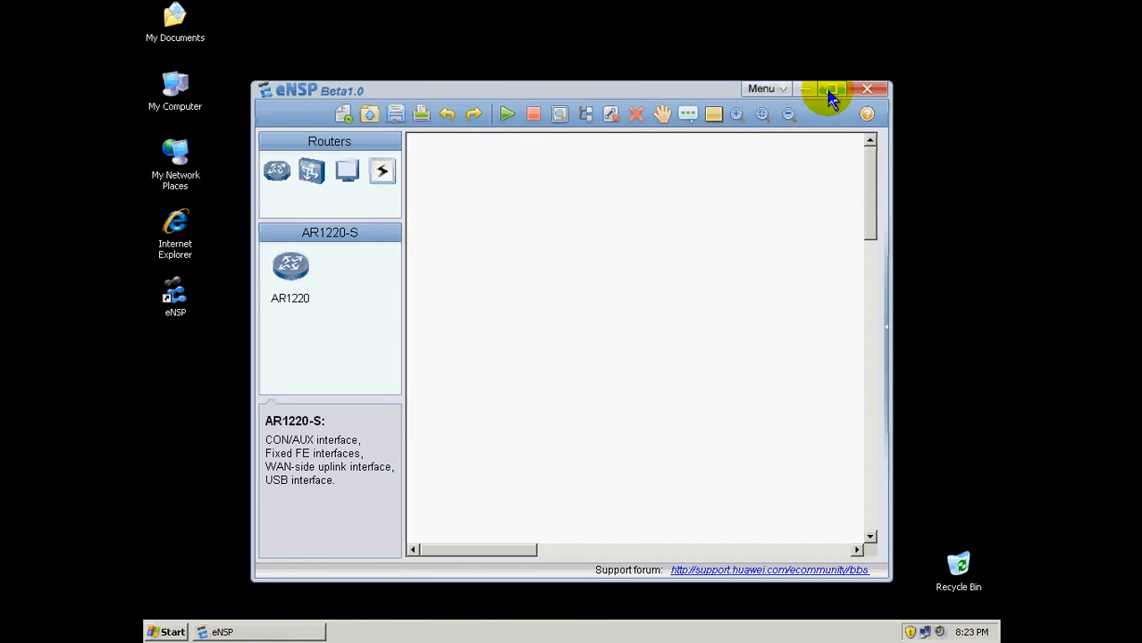
left_click(830, 90)
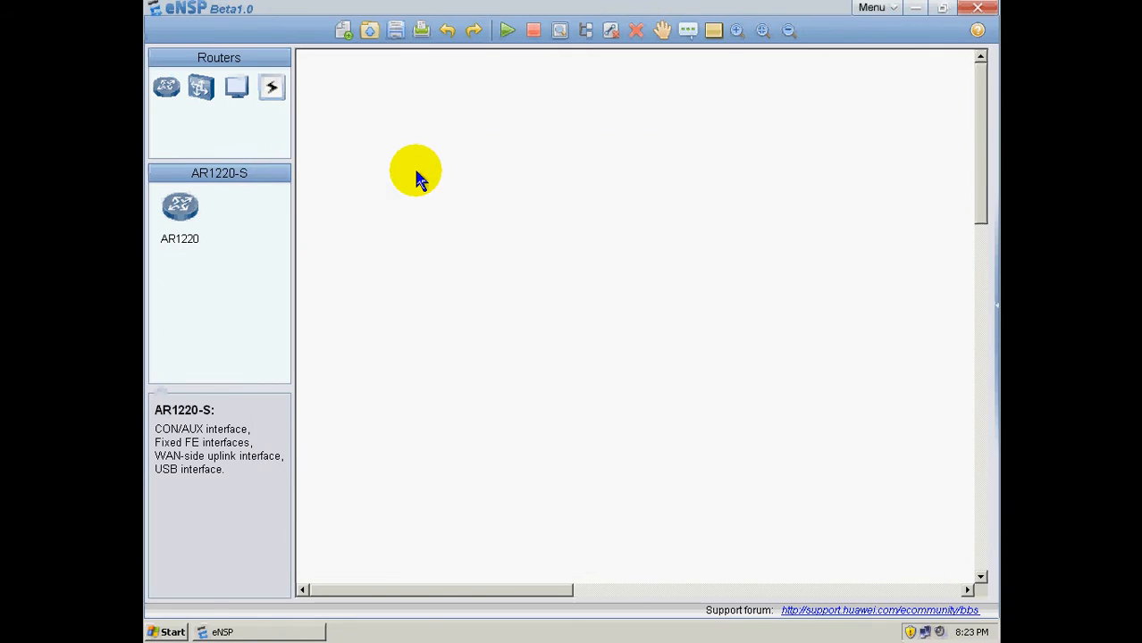
mouse_move(530, 268)
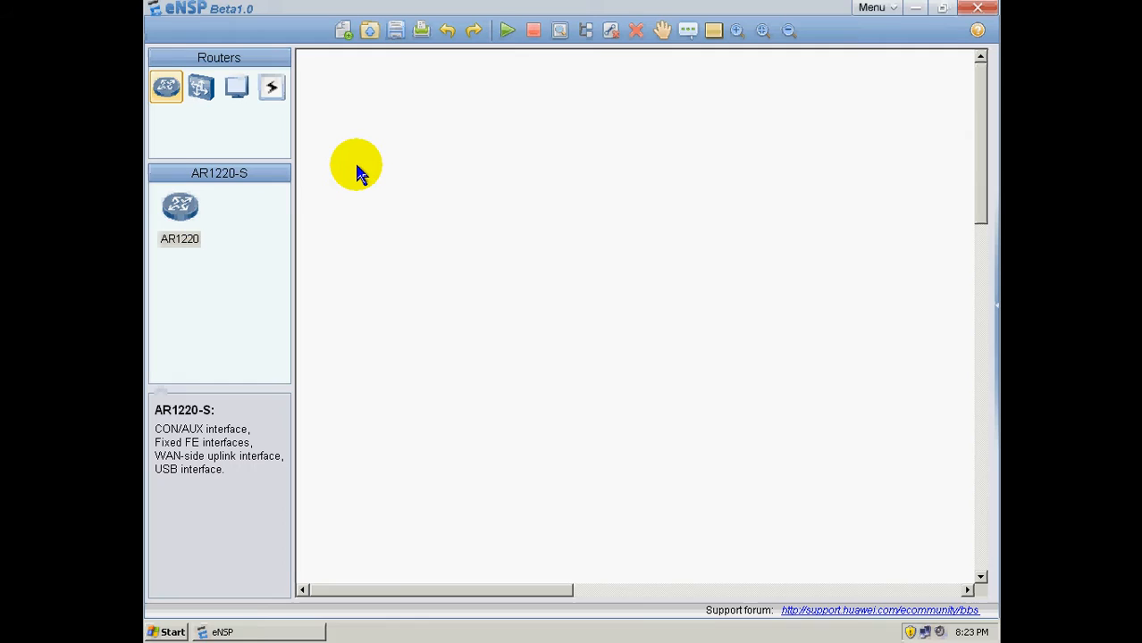
mouse_move(263, 49)
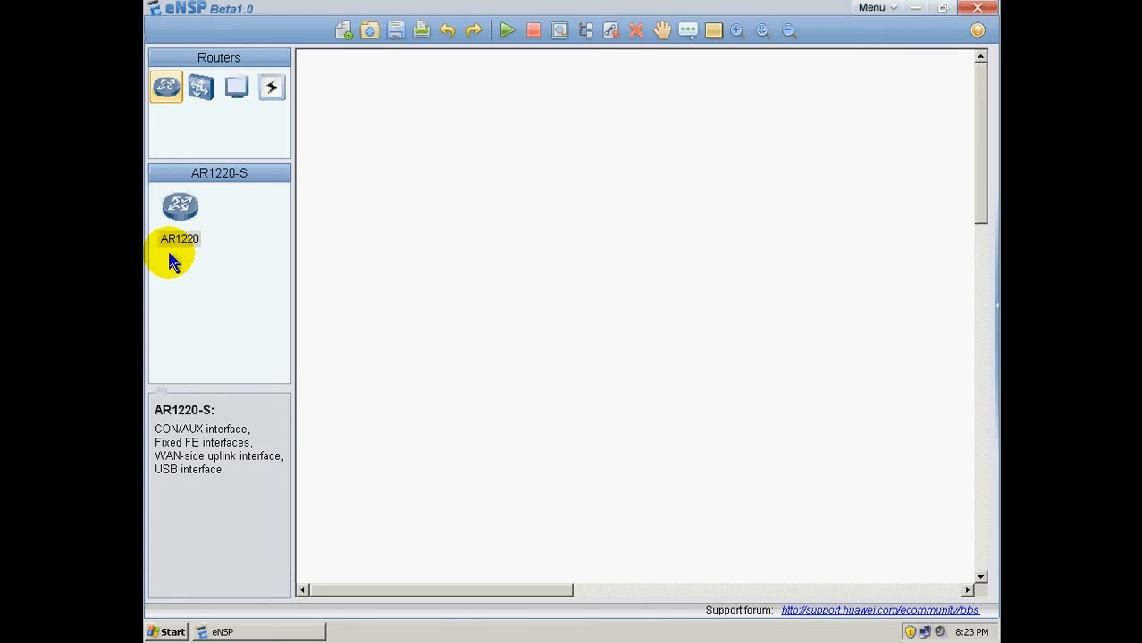
left_click(200, 87)
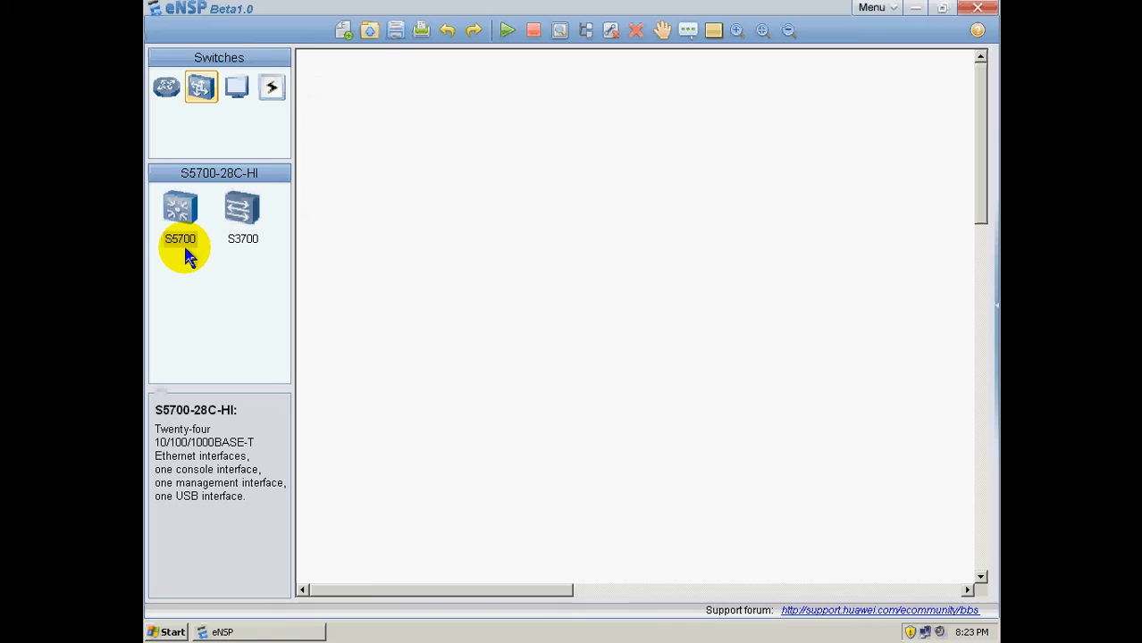
mouse_move(243, 254)
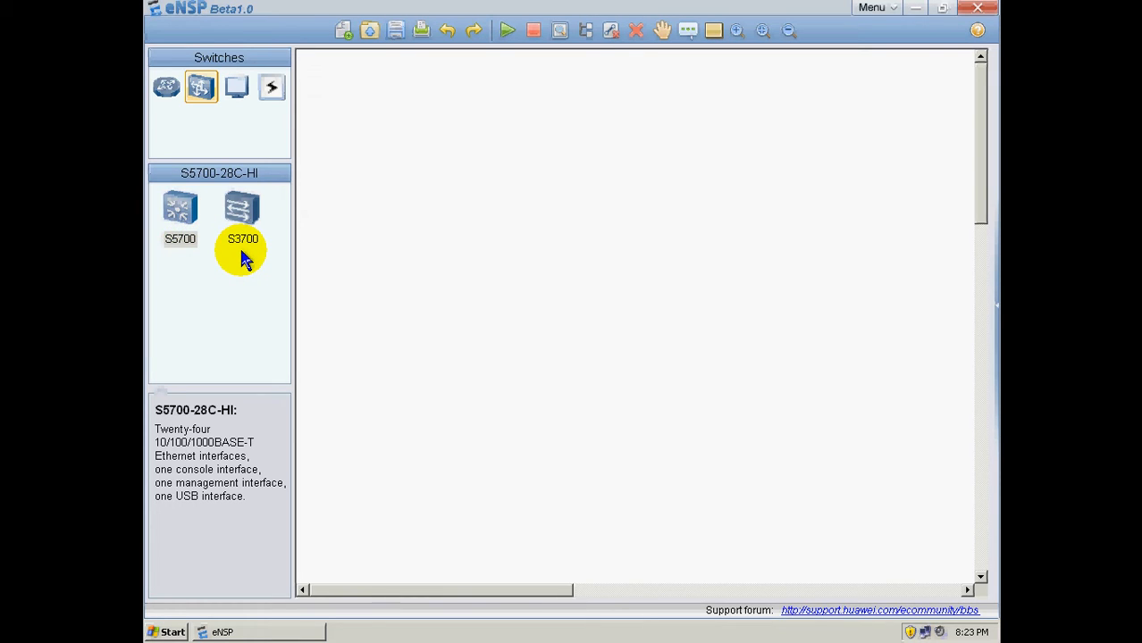
left_click(237, 87)
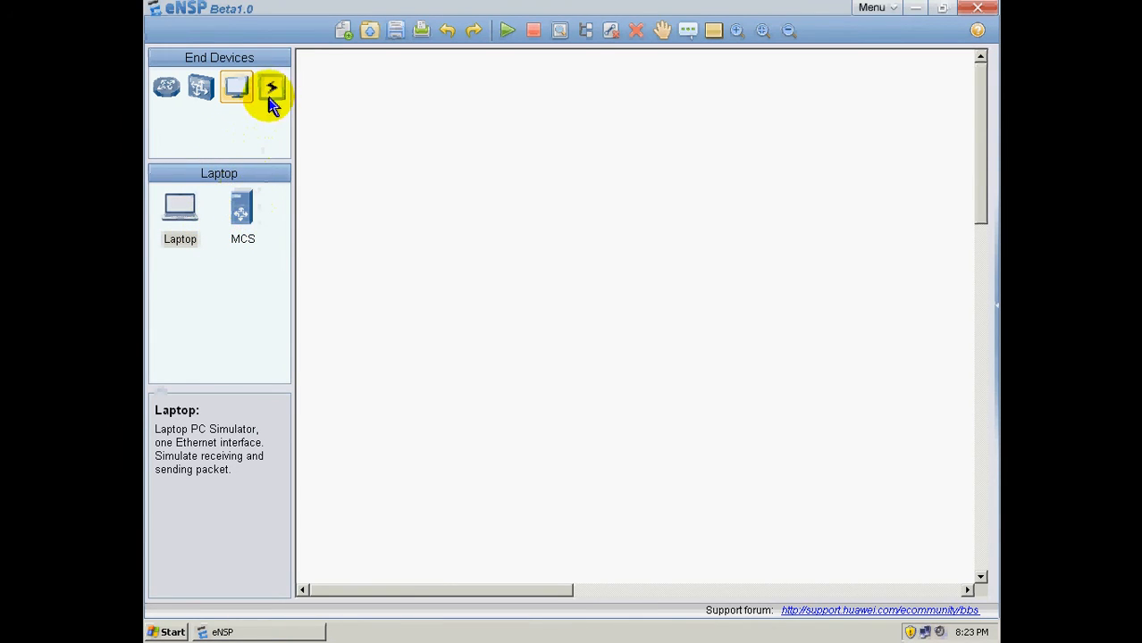
left_click(272, 86)
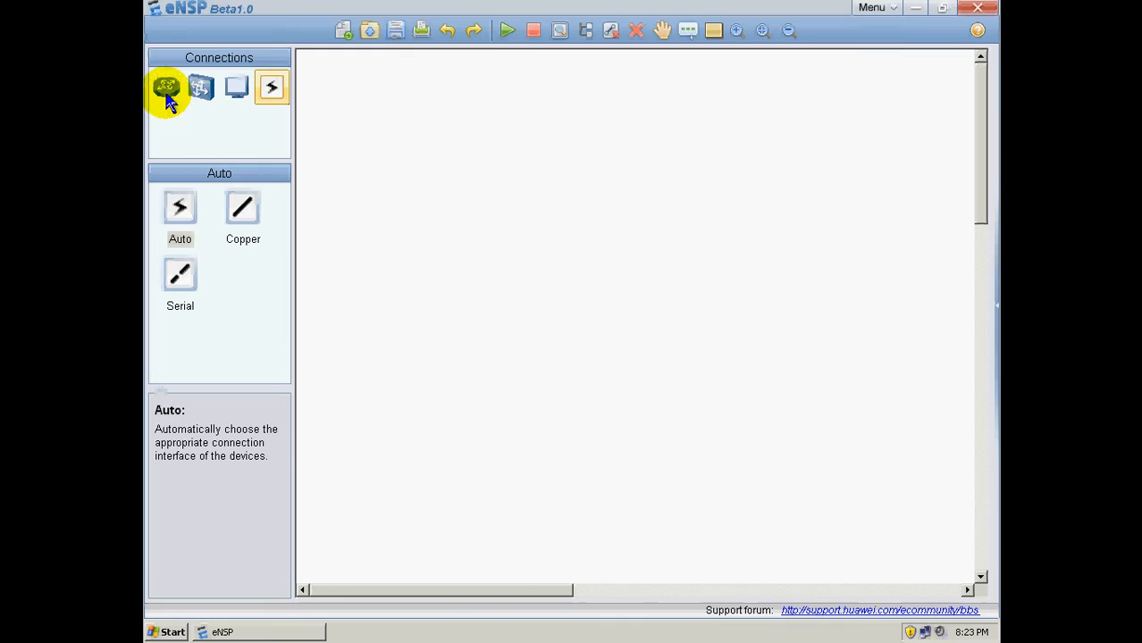
left_click(165, 87)
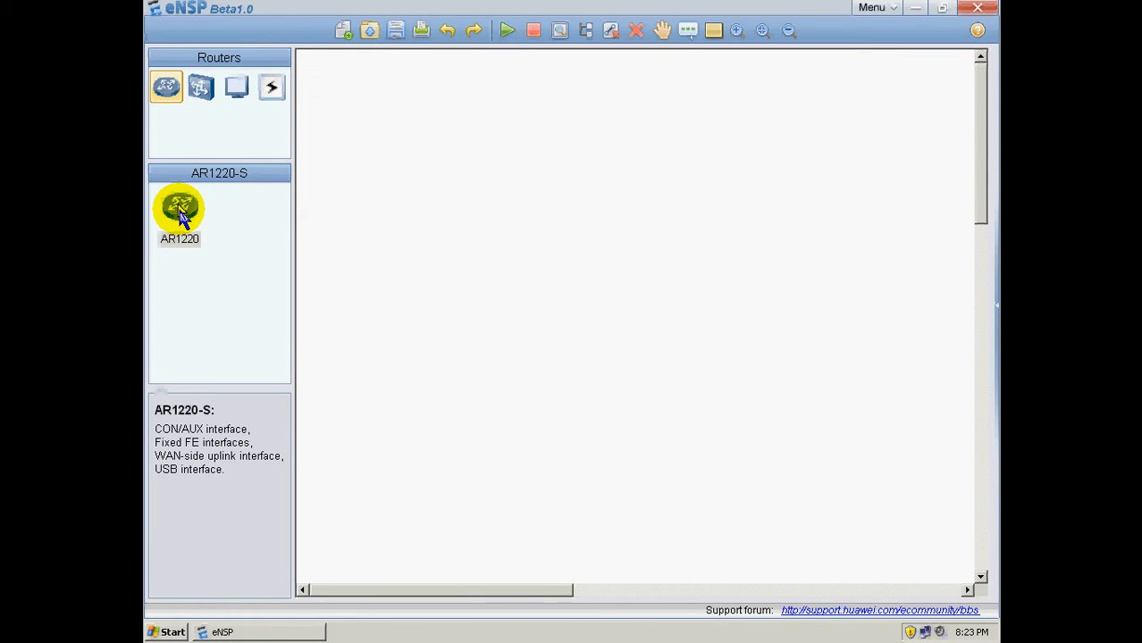
- Drag two AR1220 routers onto the canvas: AR0 on the left, AR1 to its right
left_click_drag(179, 207, 432, 183)
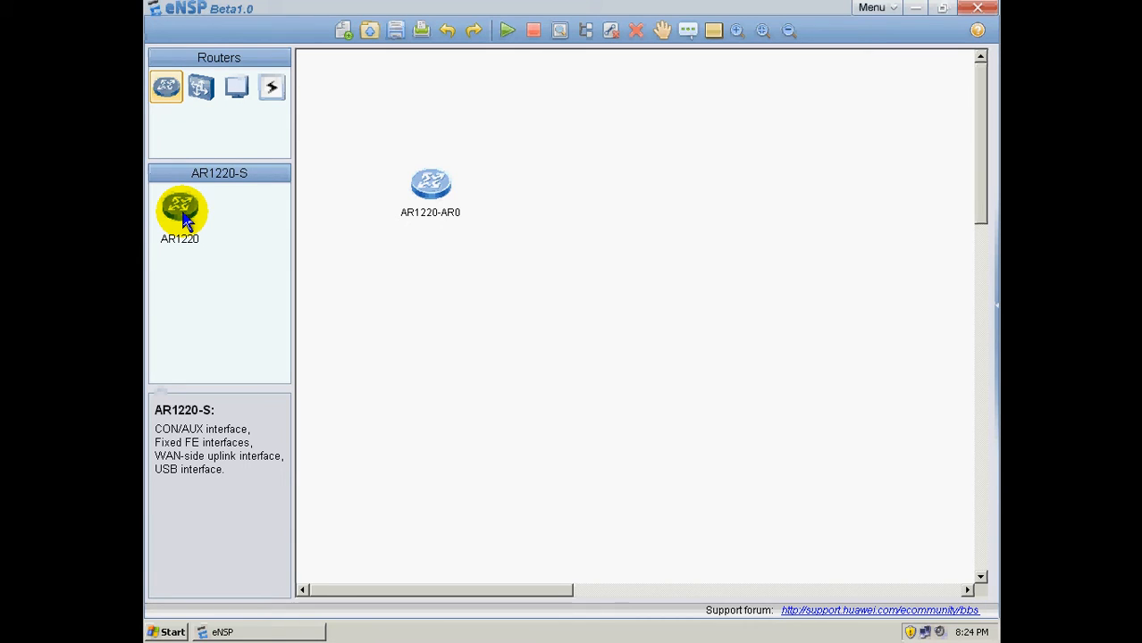
left_click_drag(182, 210, 612, 183)
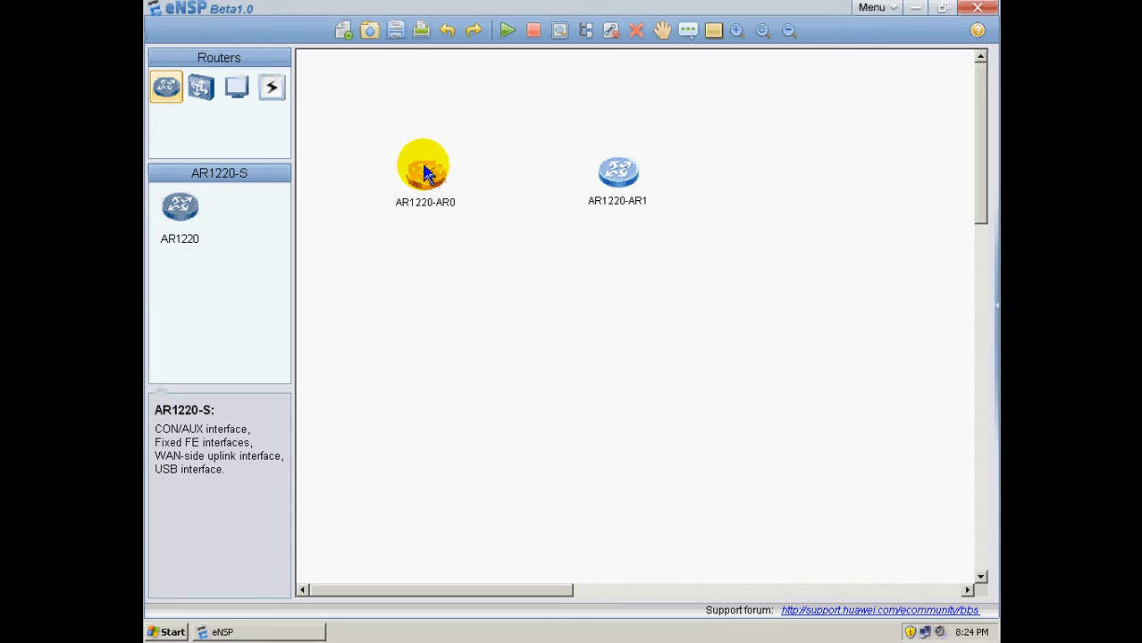
left_click(271, 87)
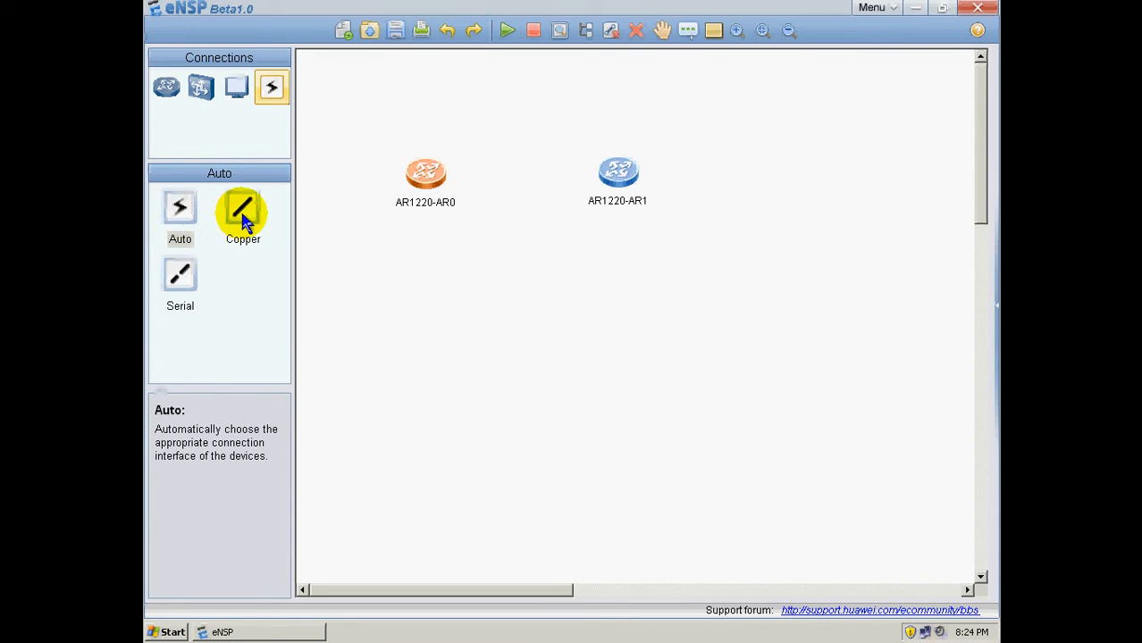
- Draw a copper Ethernet cable from AR1220-AR0 to AR1220-AR1
left_click(425, 174)
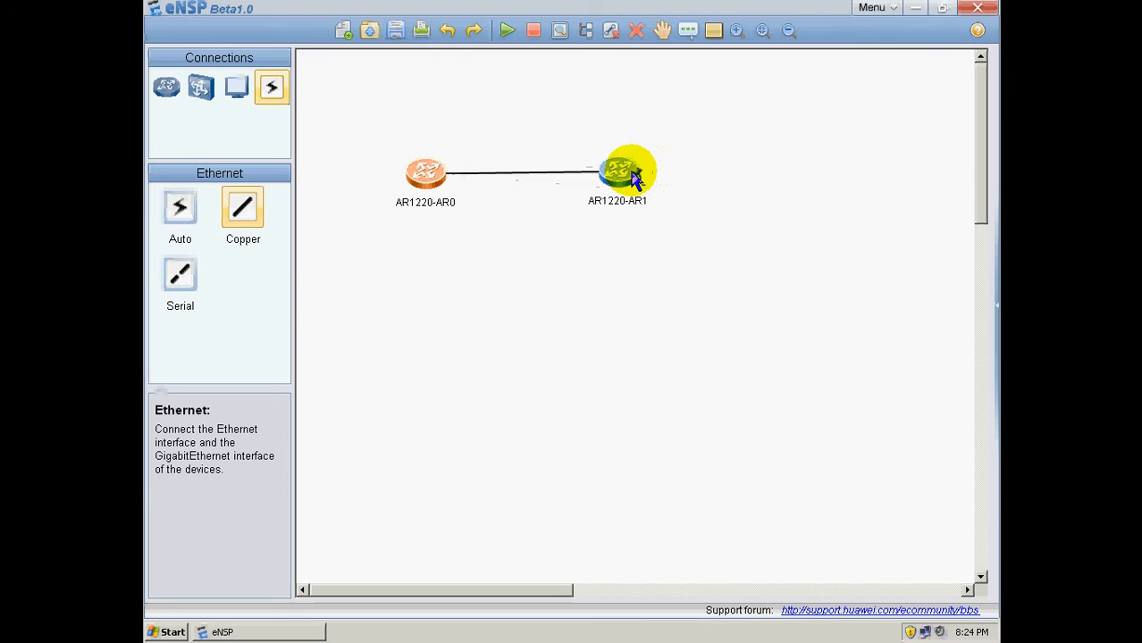
left_click(630, 169)
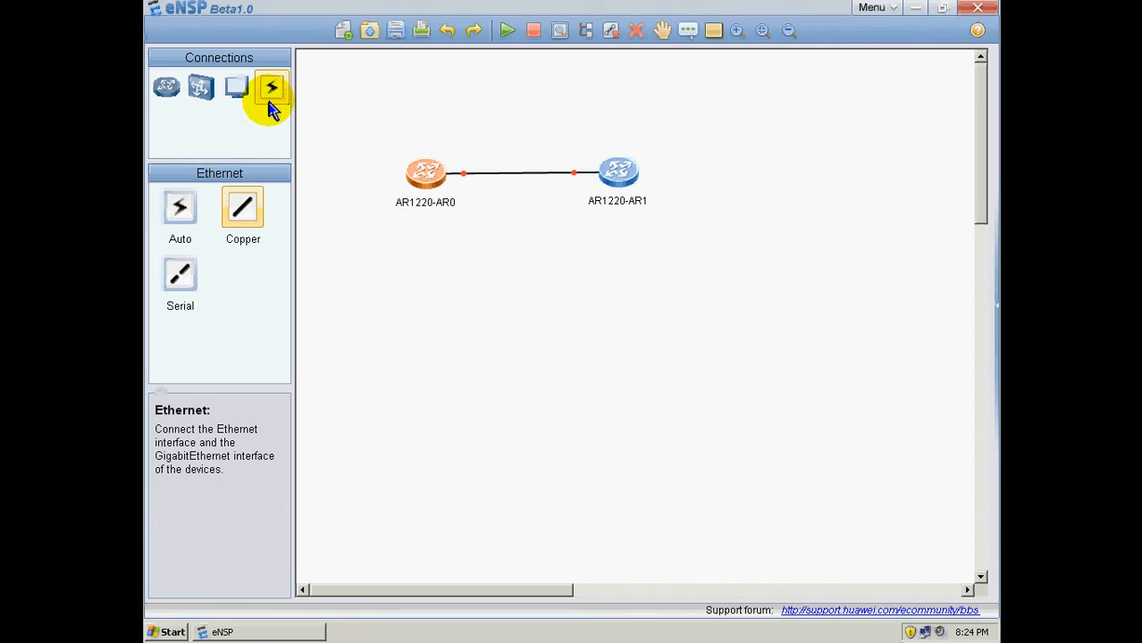
- Power on AR1220-AR0 from its context menu and open its CLI console
right_click(426, 172)
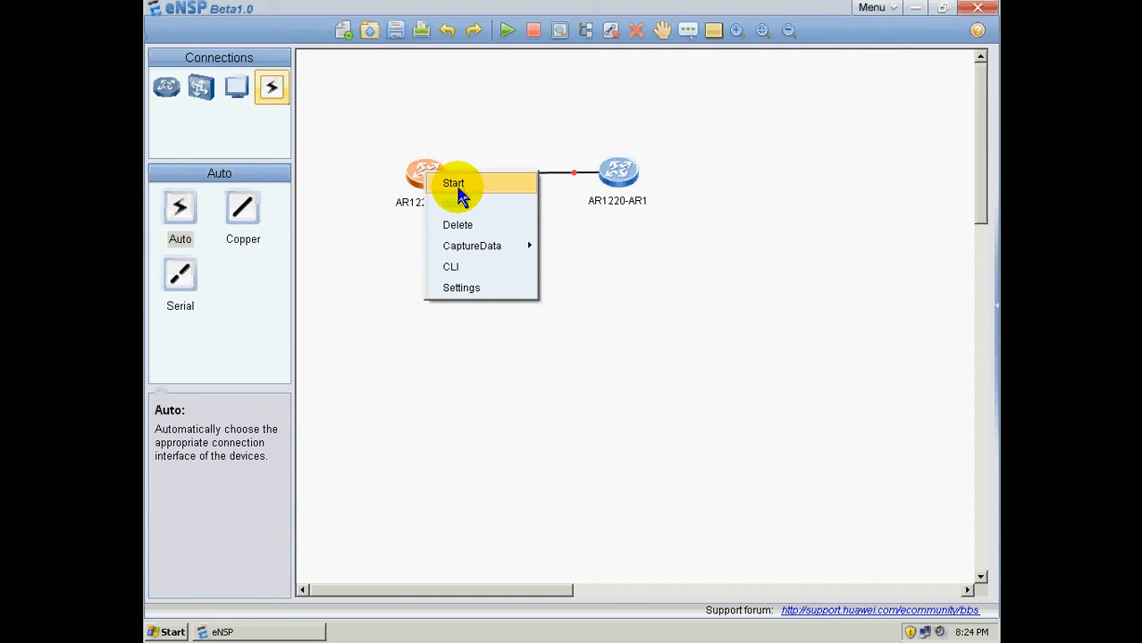
left_click(453, 183)
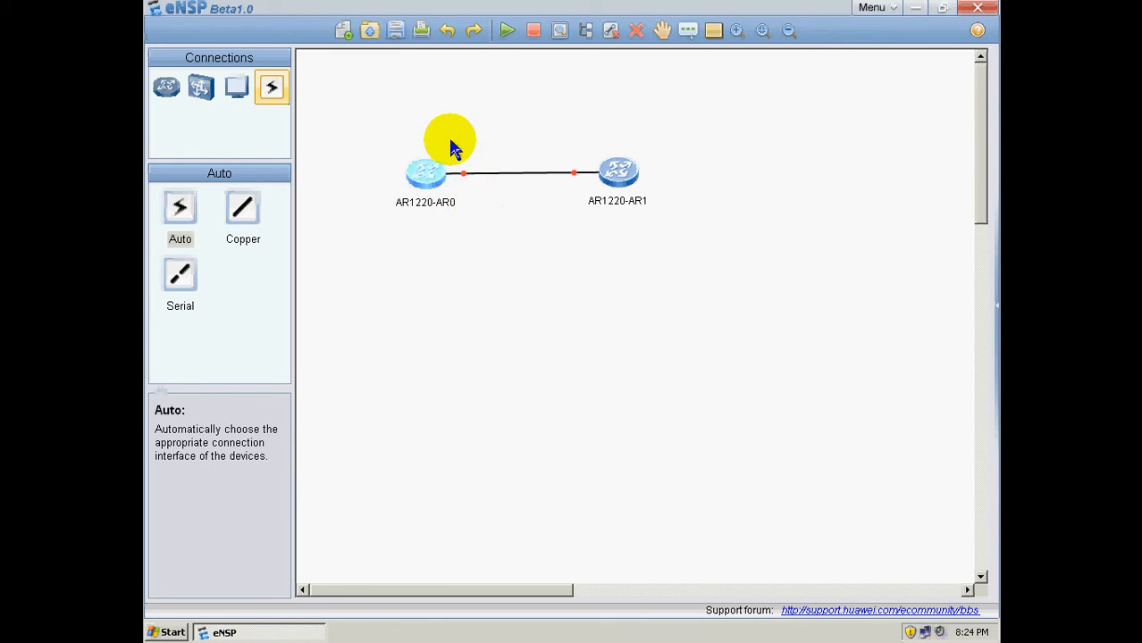
right_click(425, 172)
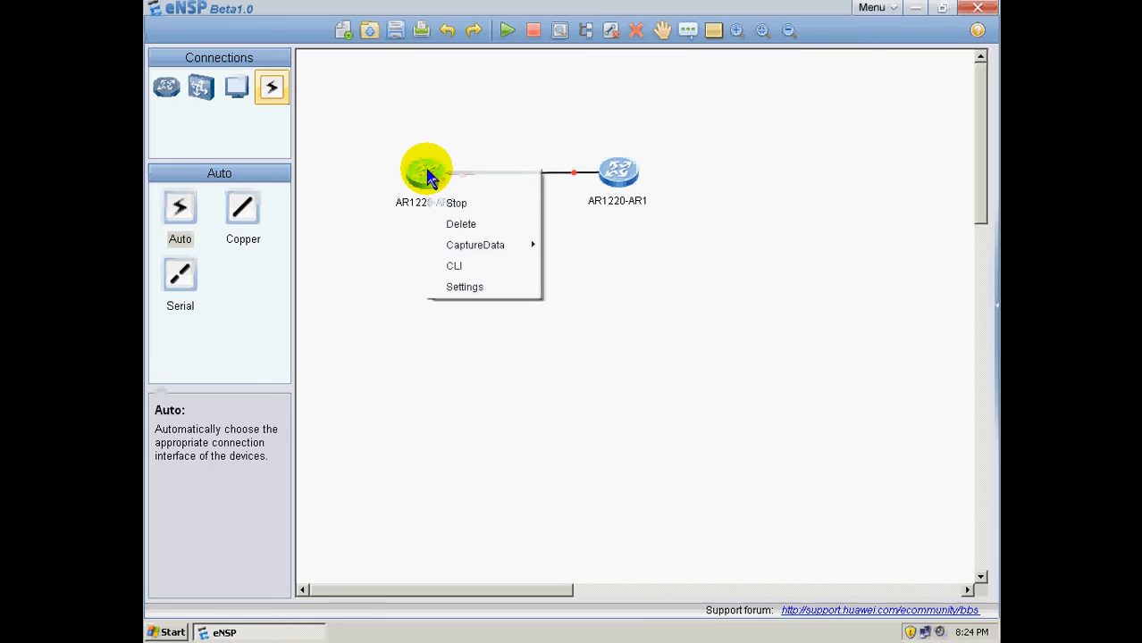
mouse_move(454, 266)
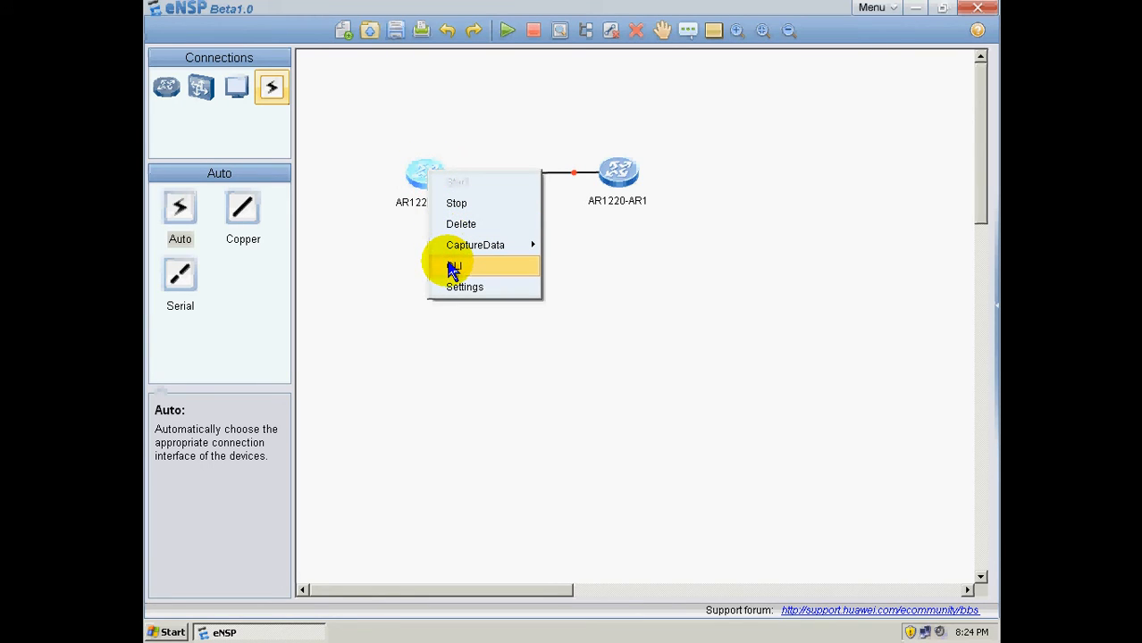
left_click(456, 266)
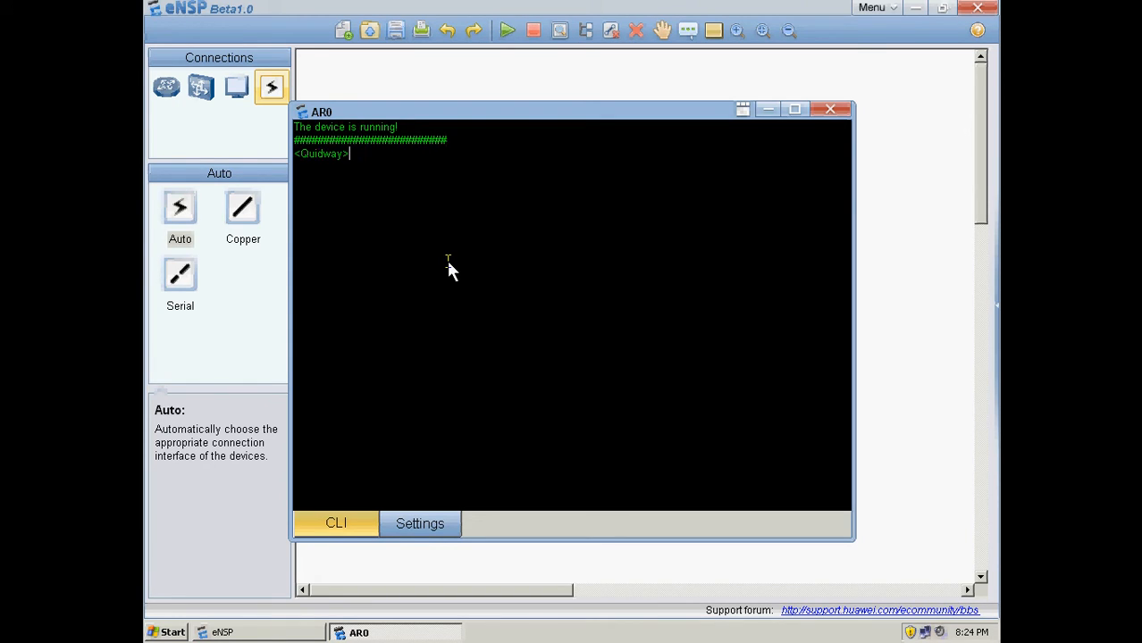
- Enter system-view on AR0 and run display ip interface brief
key("enter")
type("system-view")
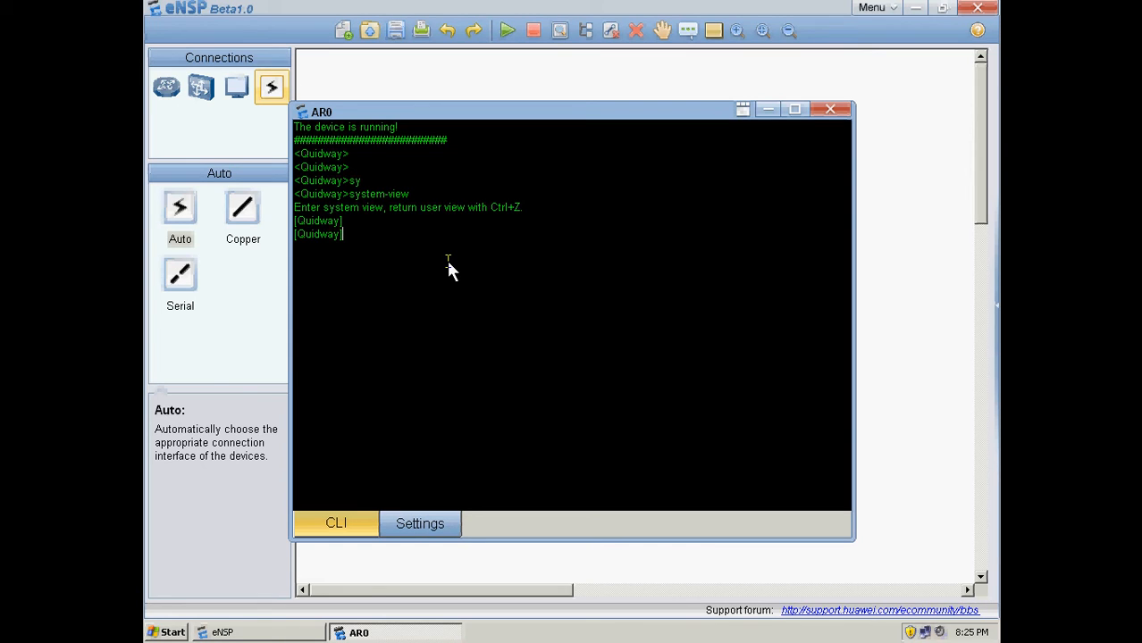
type("display ip int")
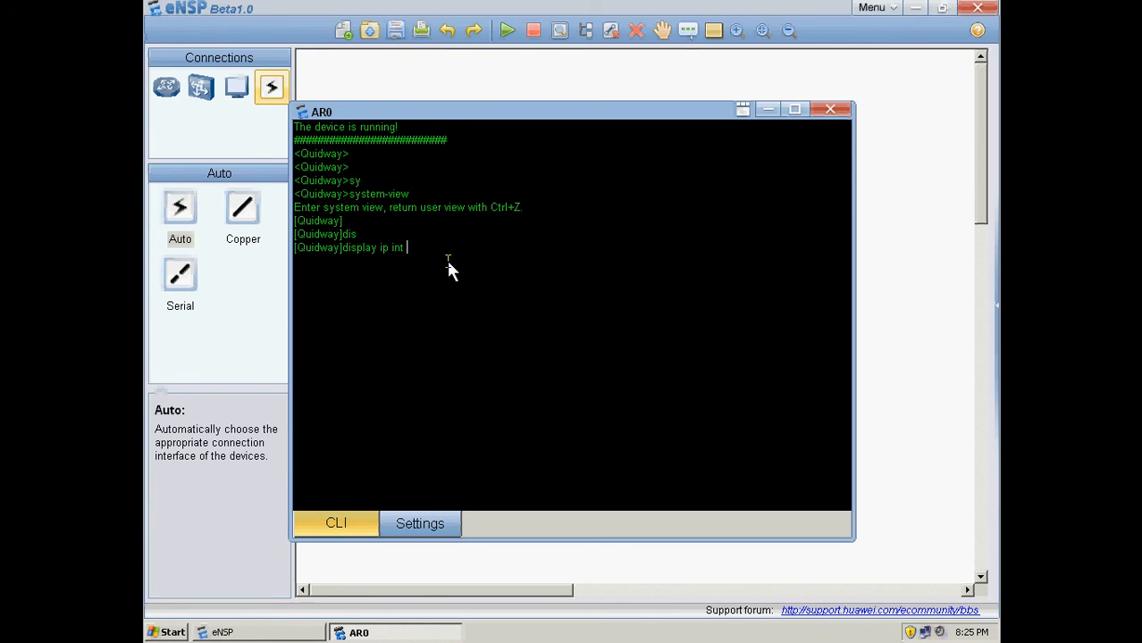
key("enter")
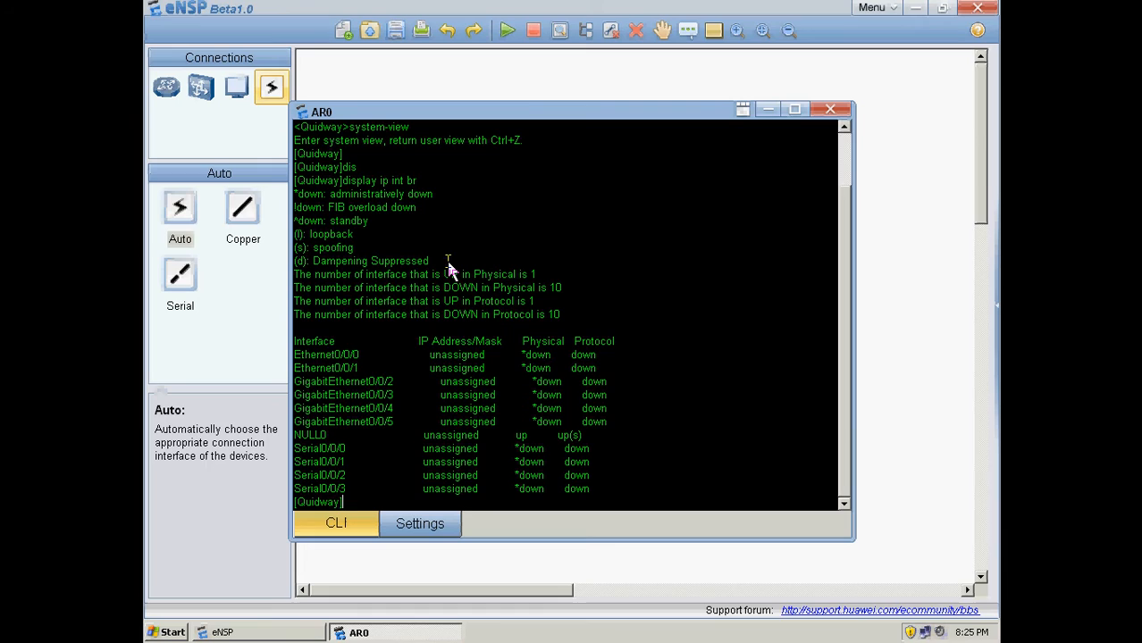
mouse_move(357, 442)
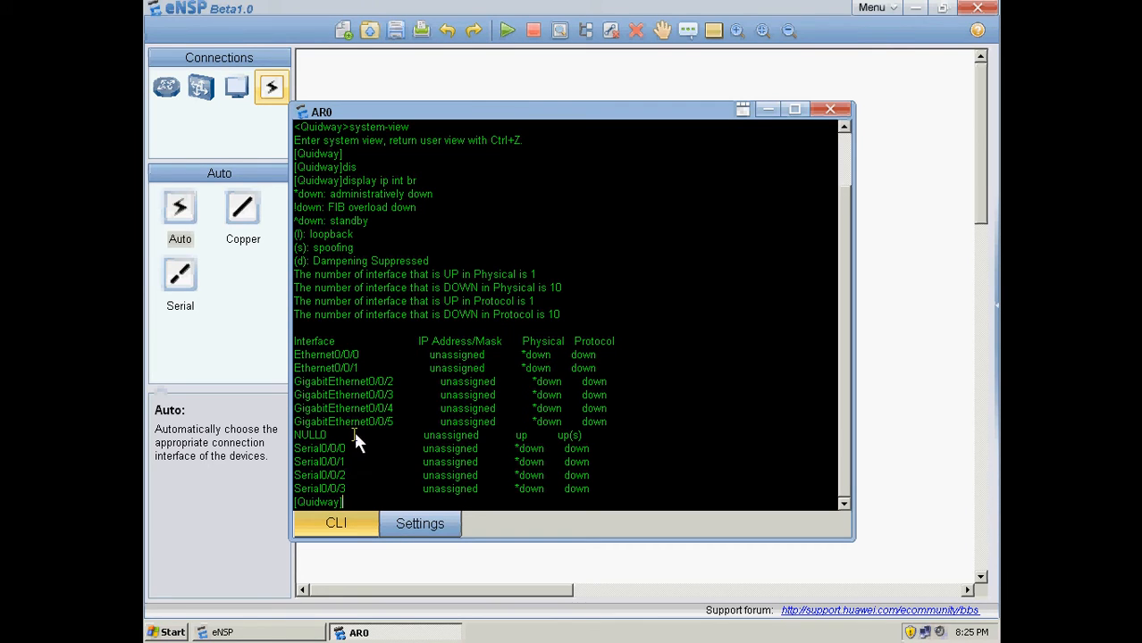
mouse_move(373, 411)
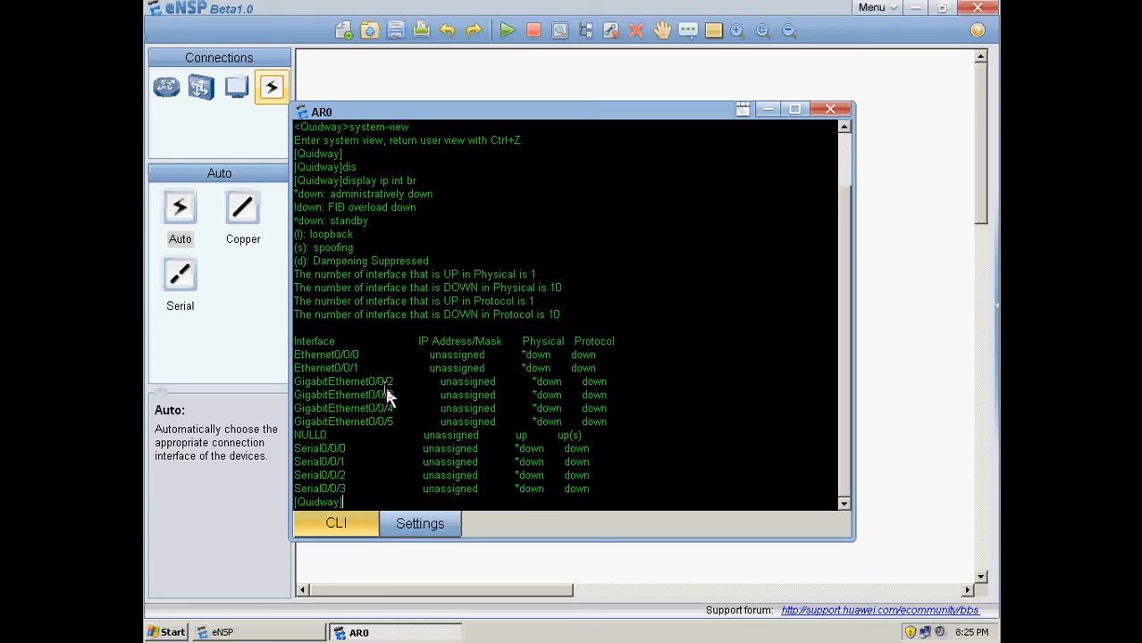
- Enter GigabitEthernet0/0/2 on AR0, apply undo shutdown, and start the ip address command
type("interface")
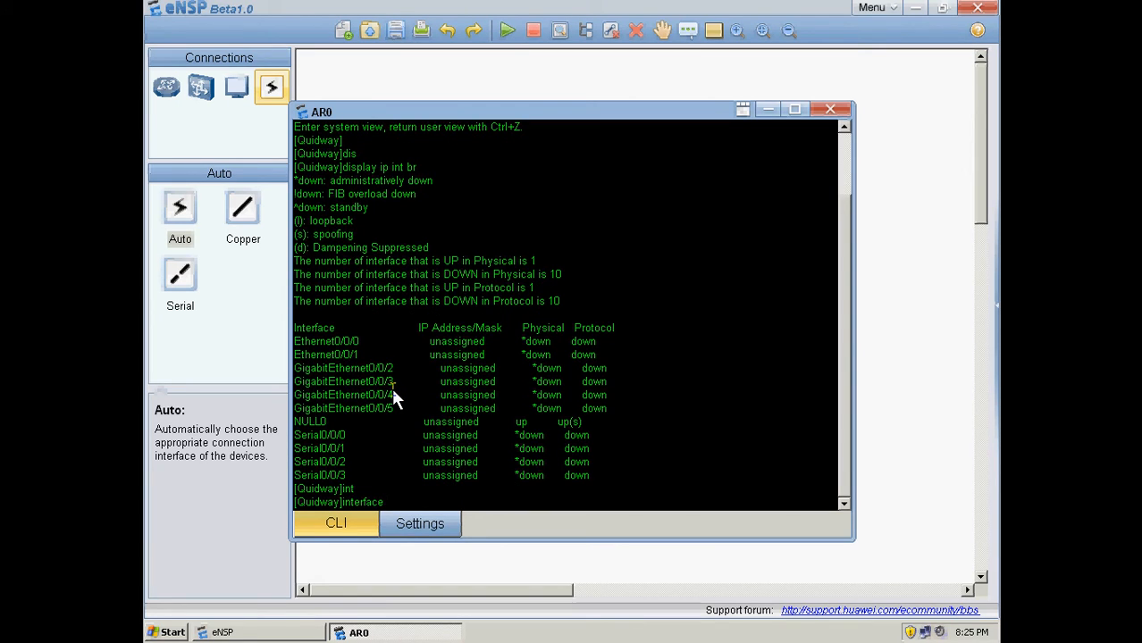
type("0/0/0")
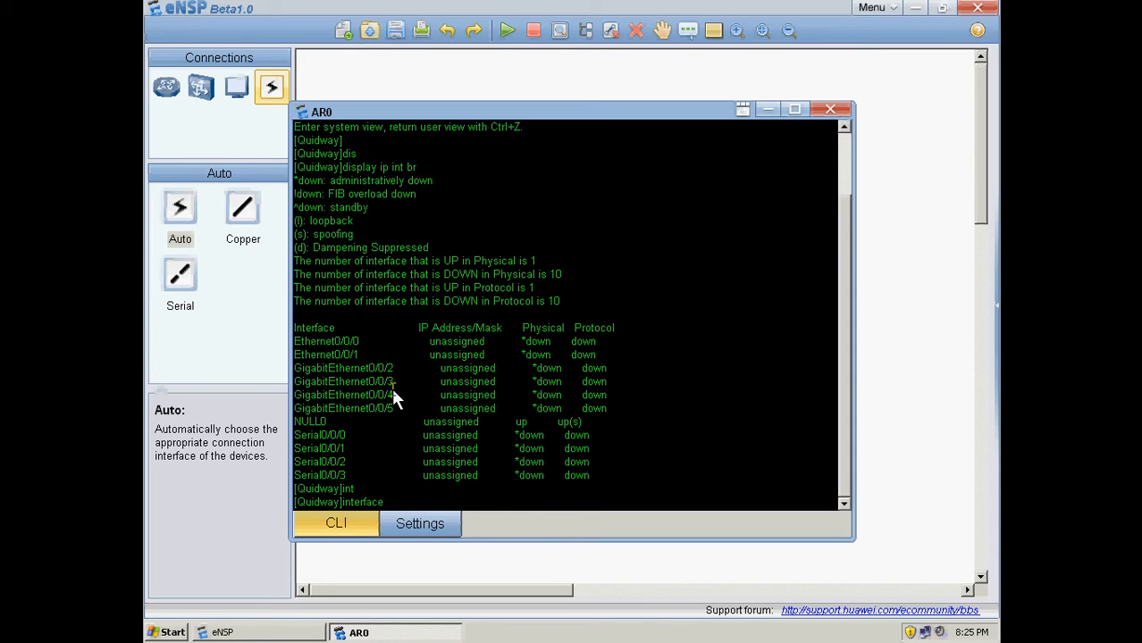
type("g0/0/2")
type("u")
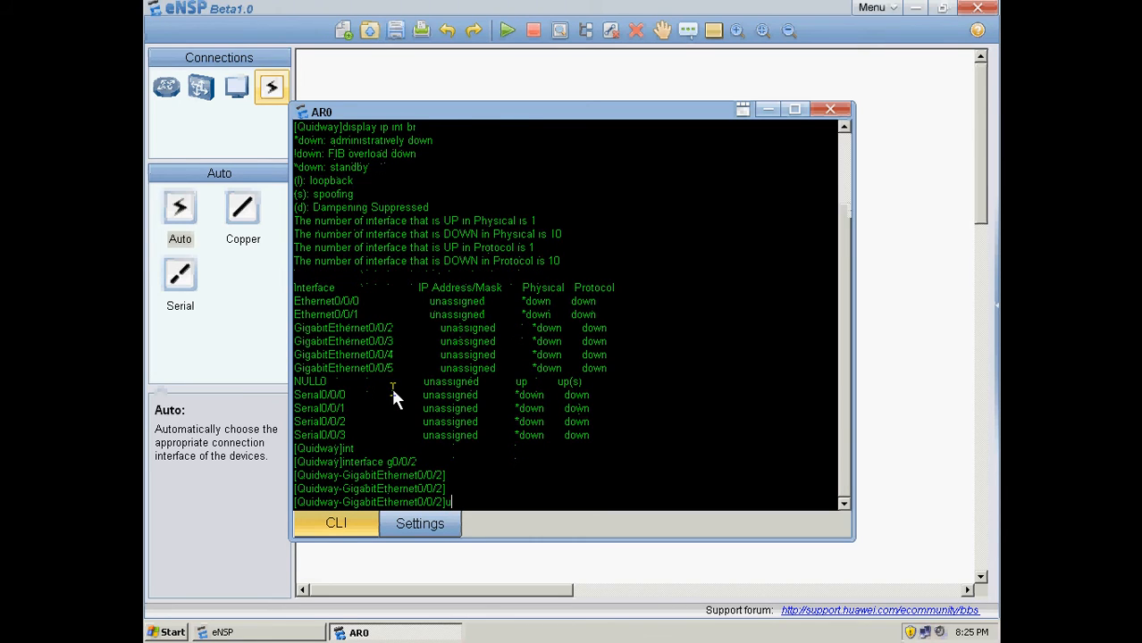
type("n")
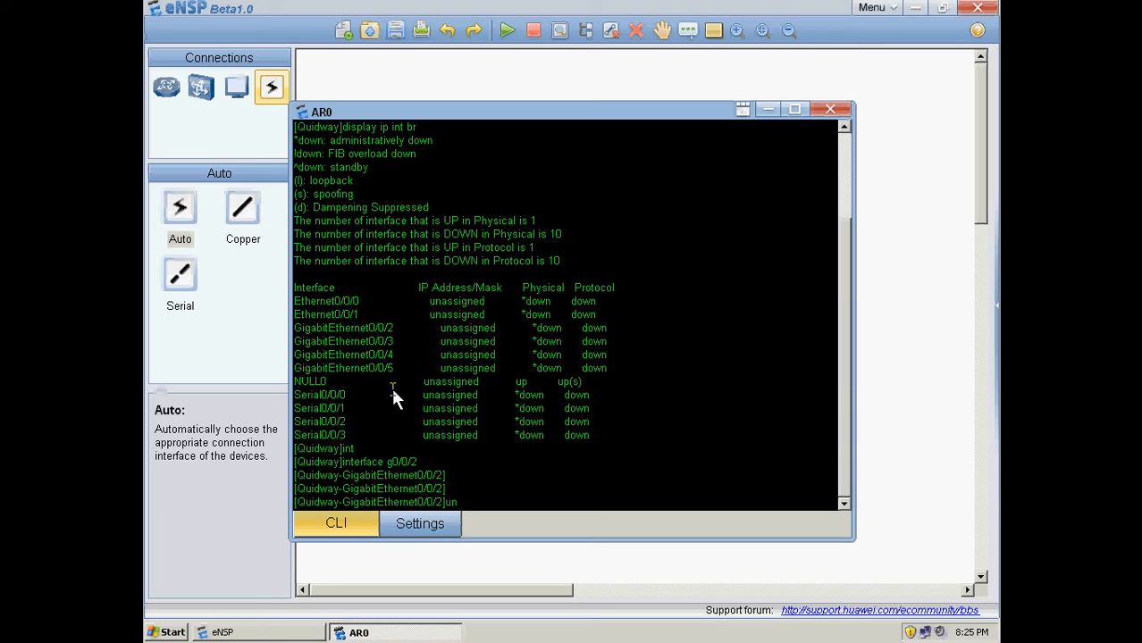
type("un shu")
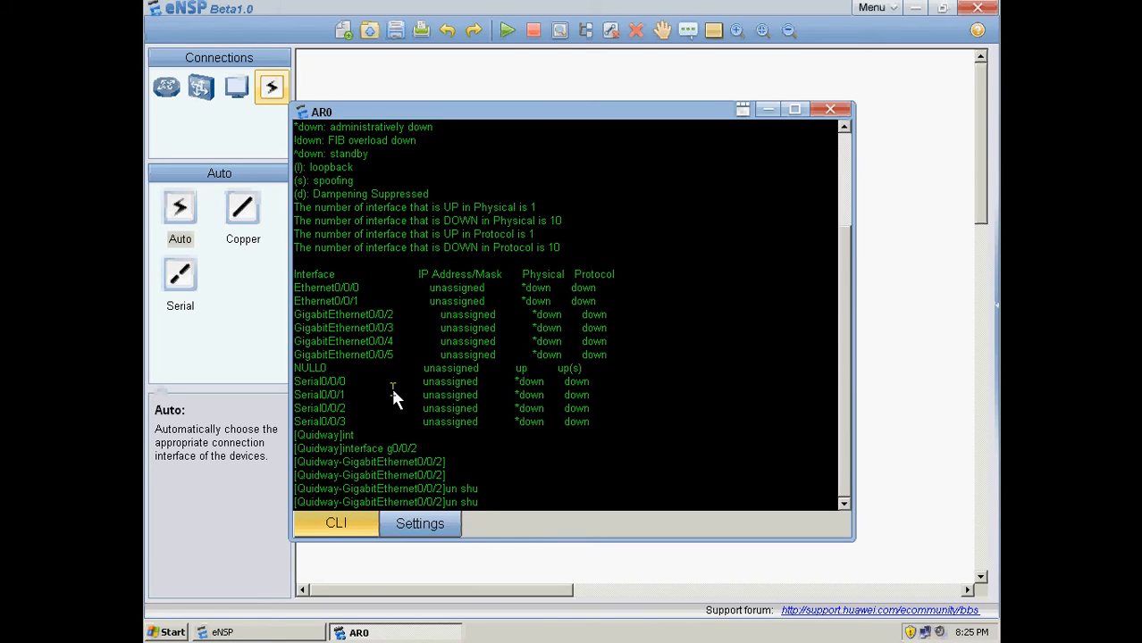
type("un shu")
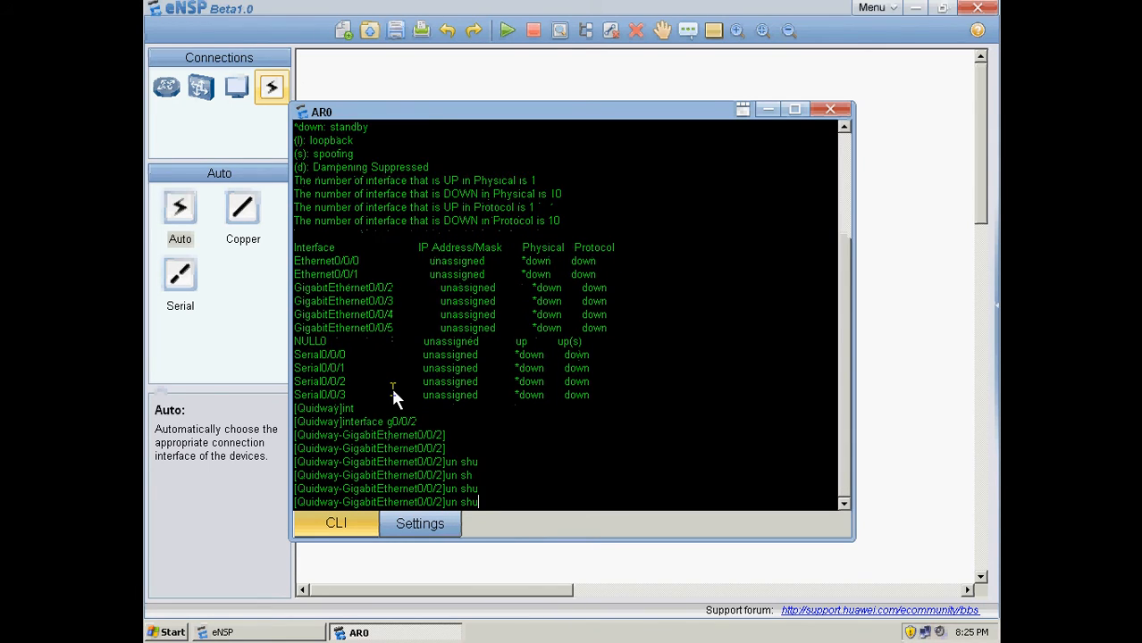
key("enter")
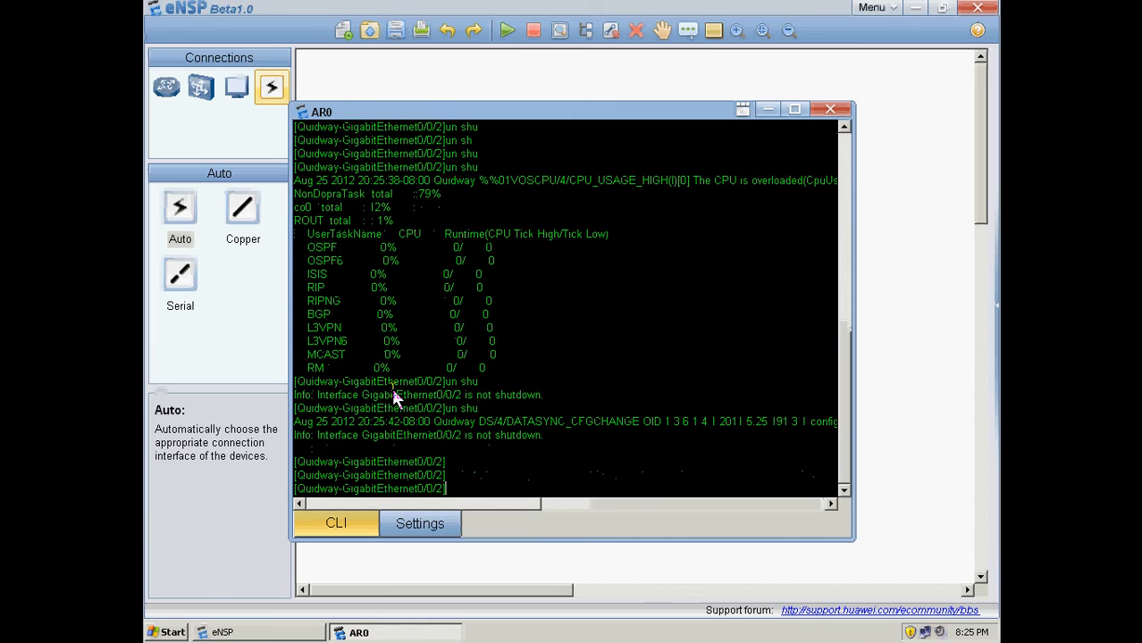
type("undo shutdown")
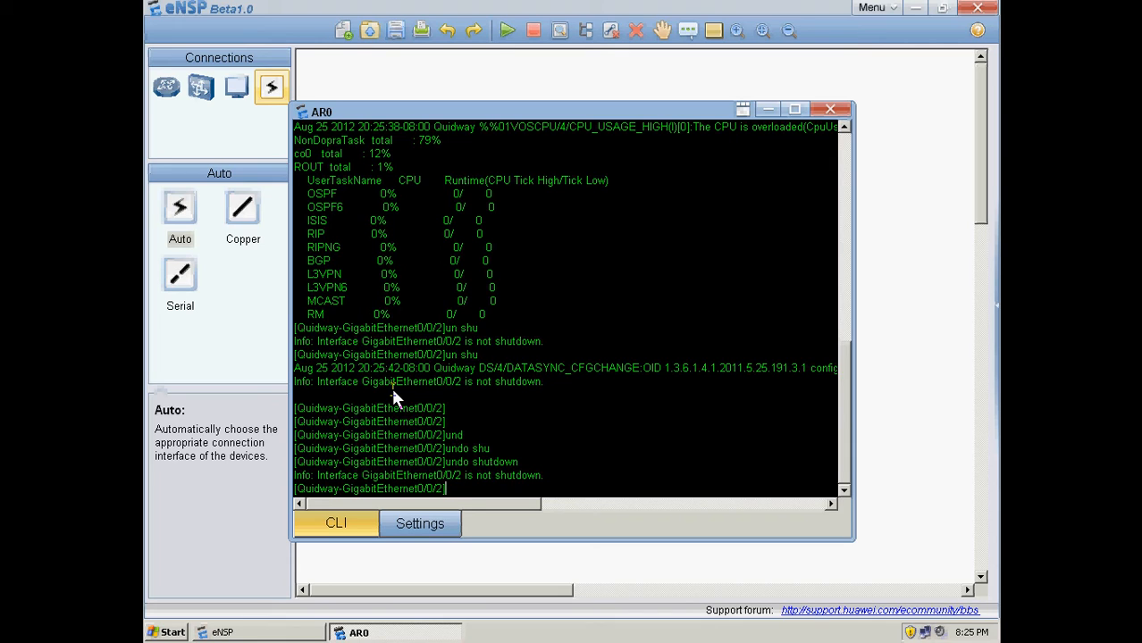
type("ip")
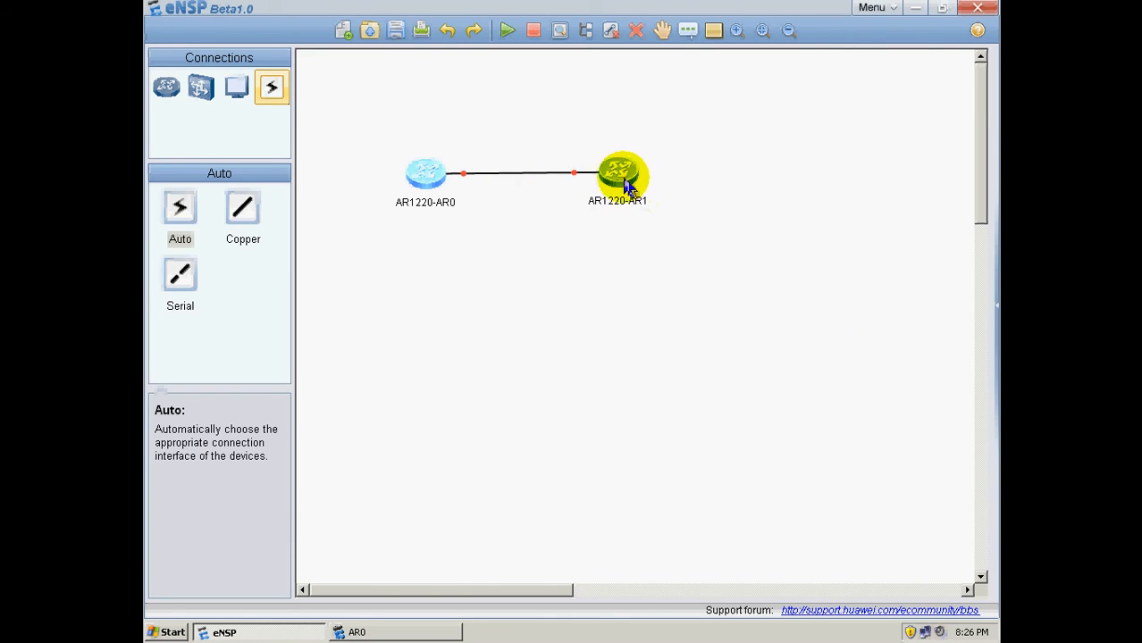
- Power on AR1220-AR1 and open its console in the Multi Command Line window
right_click(623, 176)
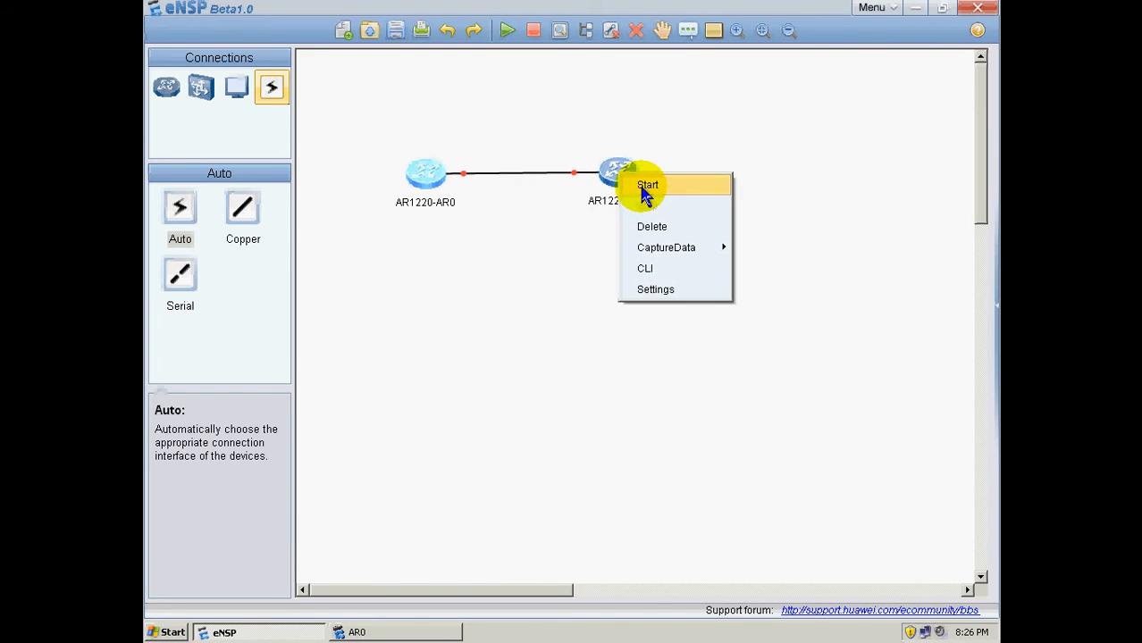
left_click(647, 185)
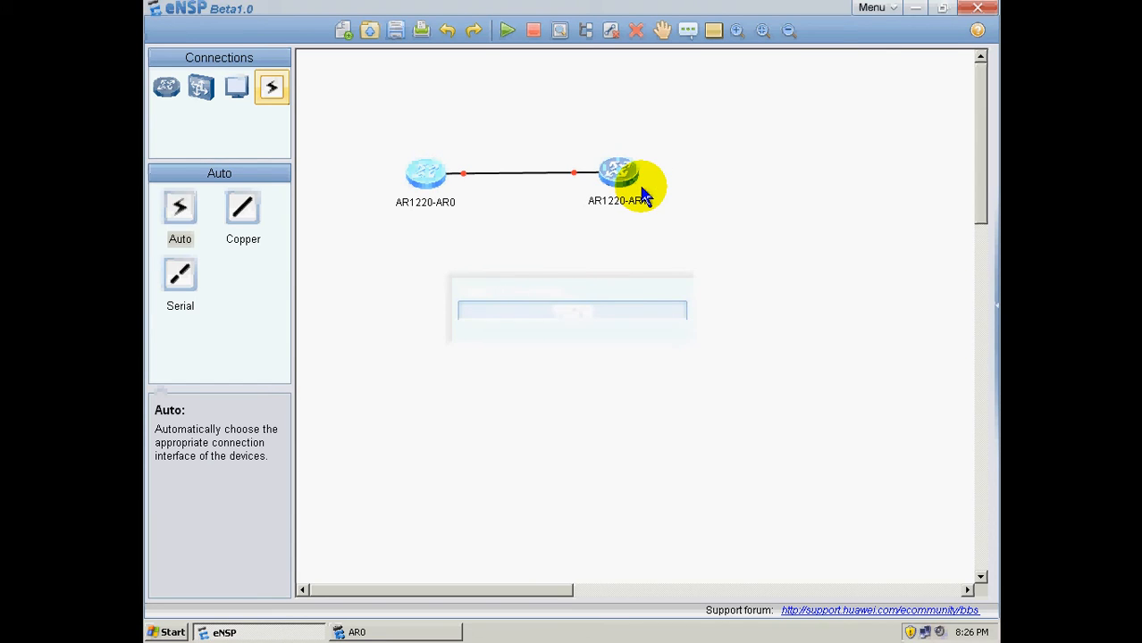
right_click(620, 174)
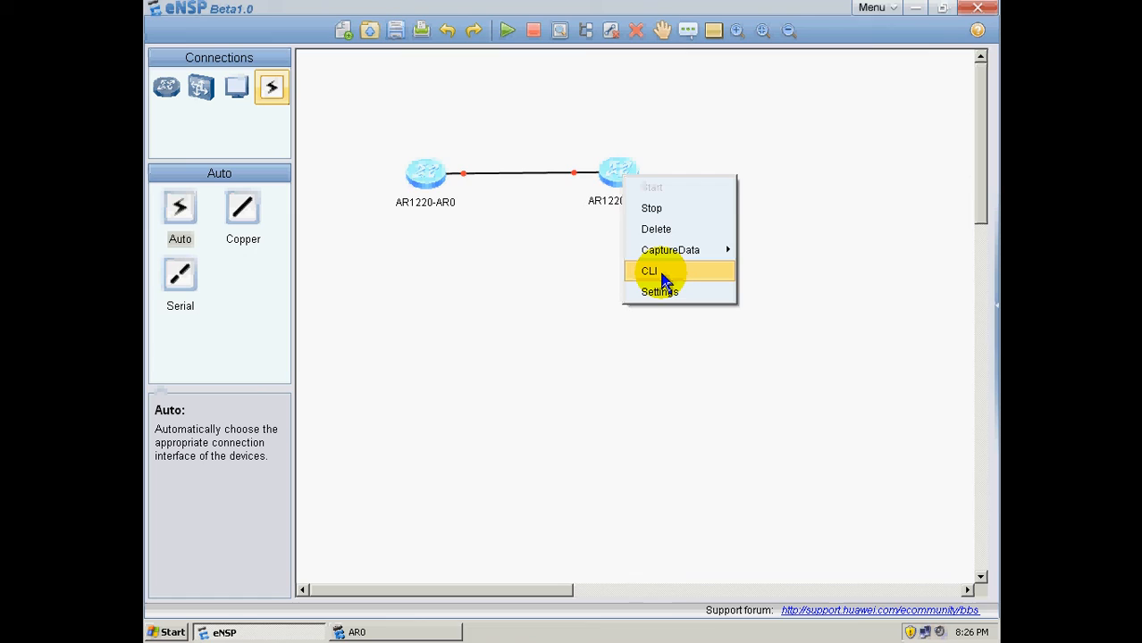
left_click(649, 270)
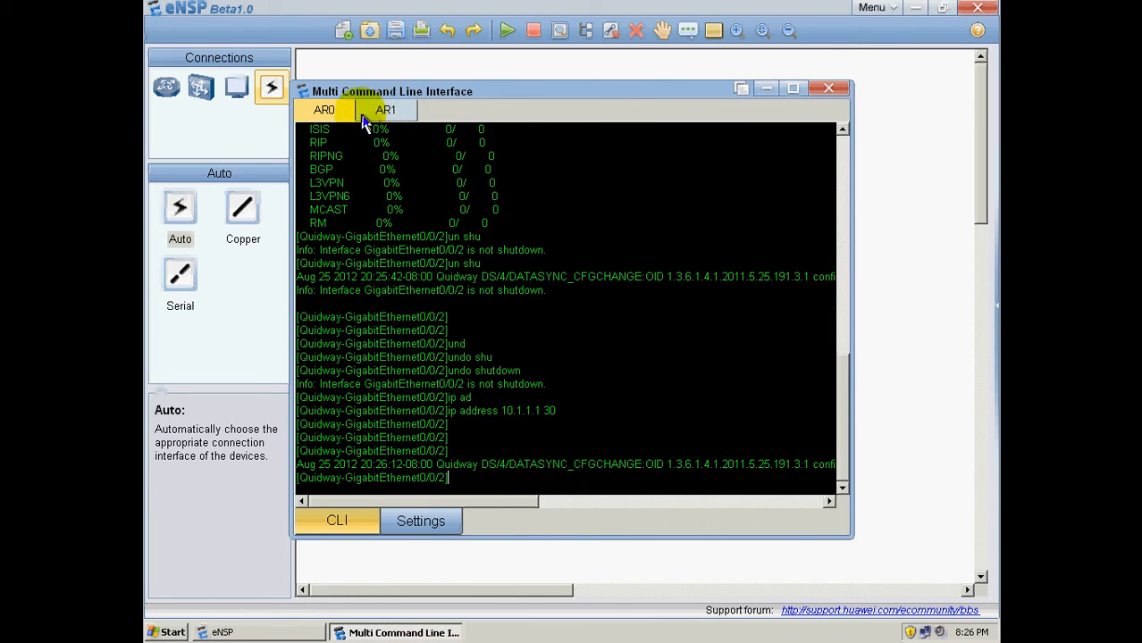
left_click(324, 109)
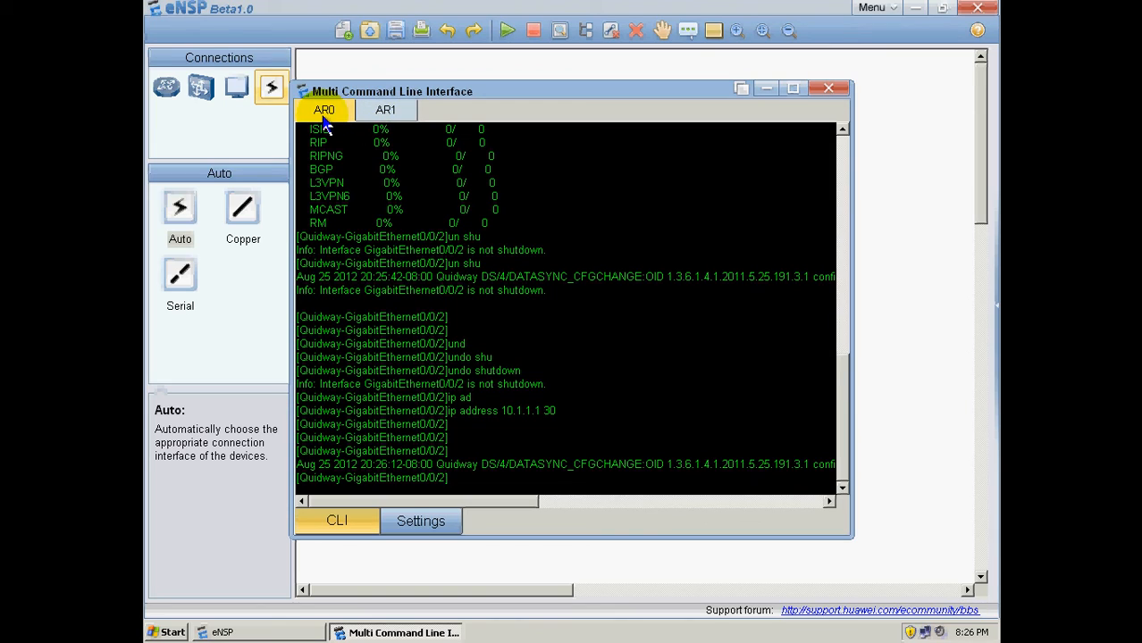
left_click(386, 109)
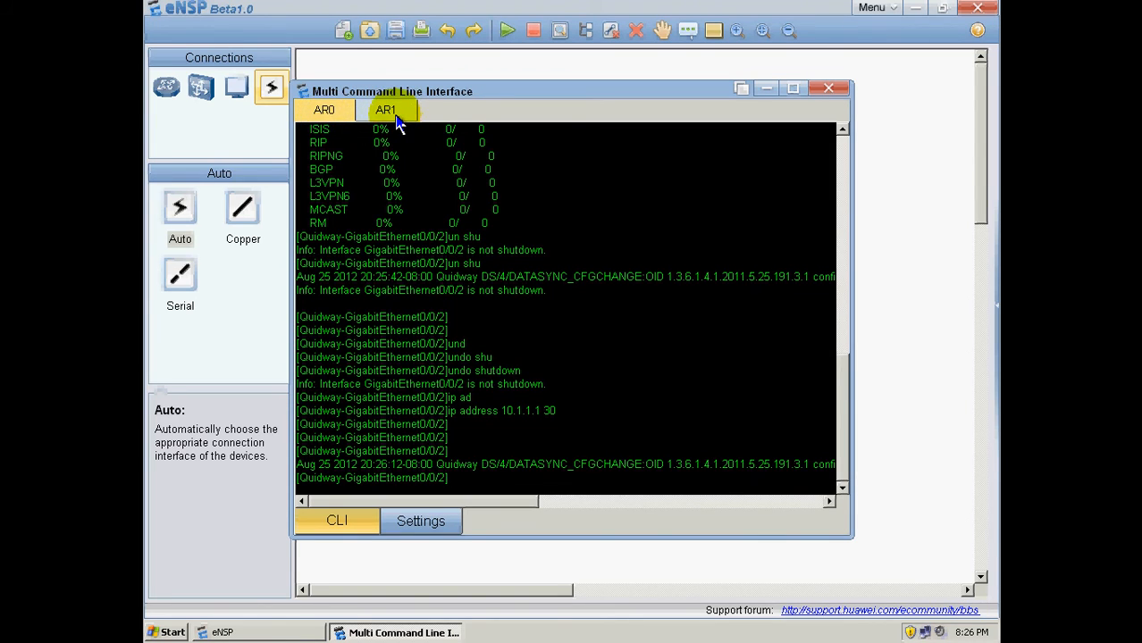
left_click(386, 109)
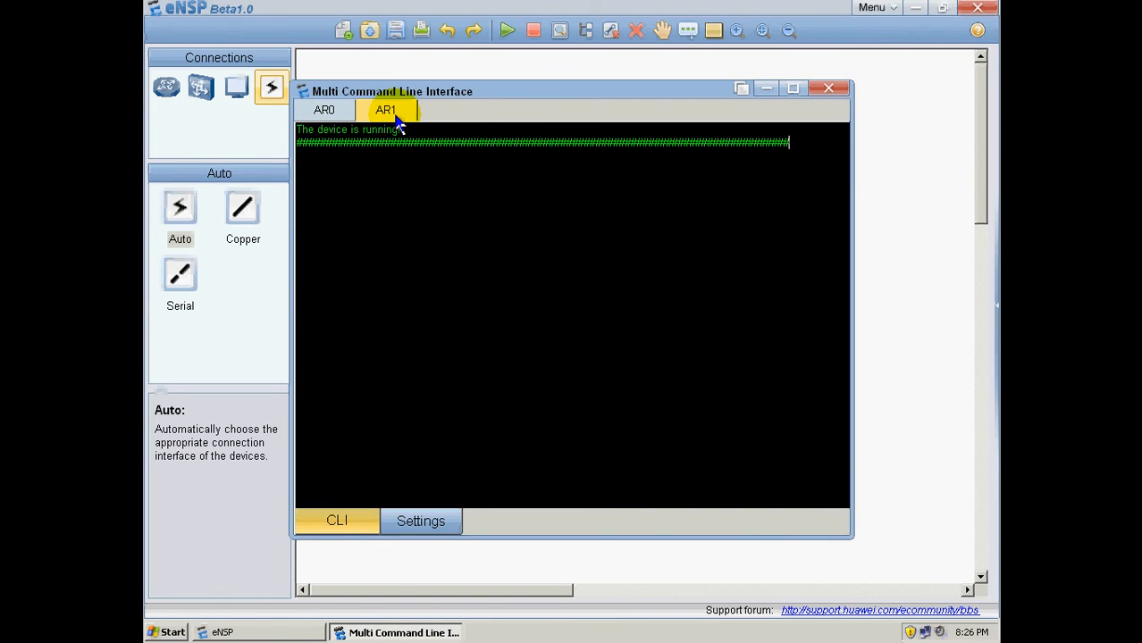
left_click(323, 109)
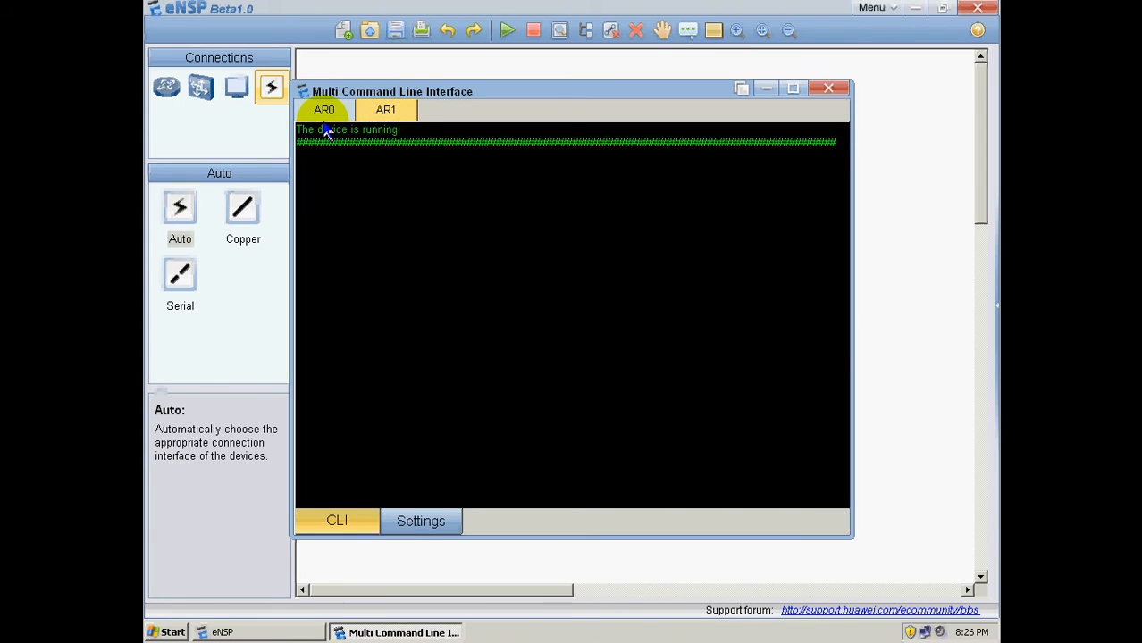
left_click(323, 109)
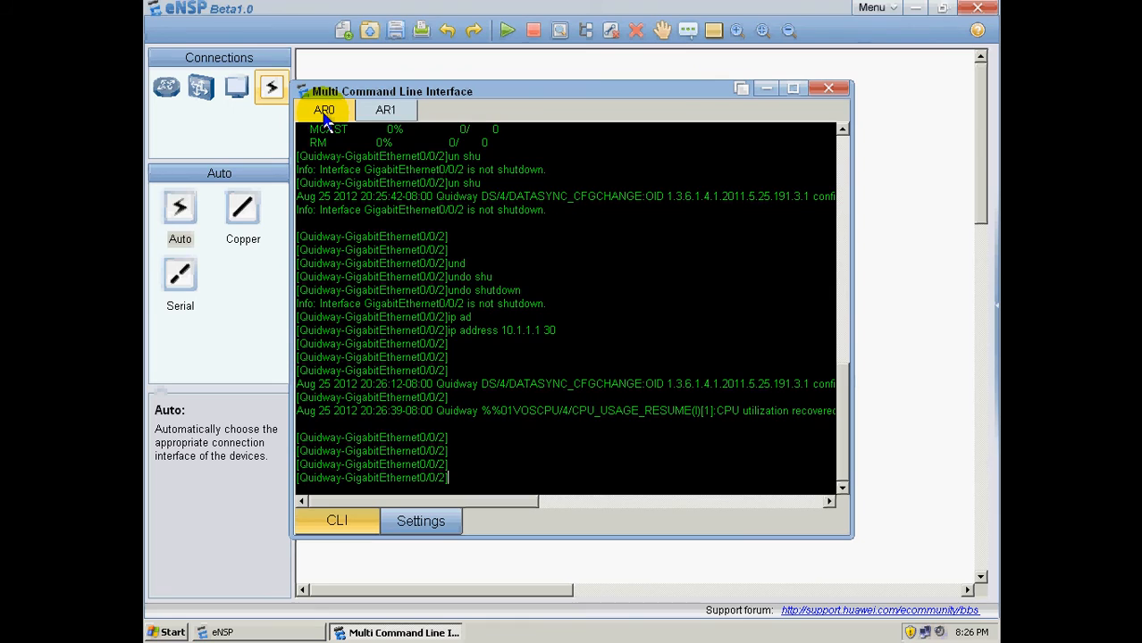
left_click(385, 109)
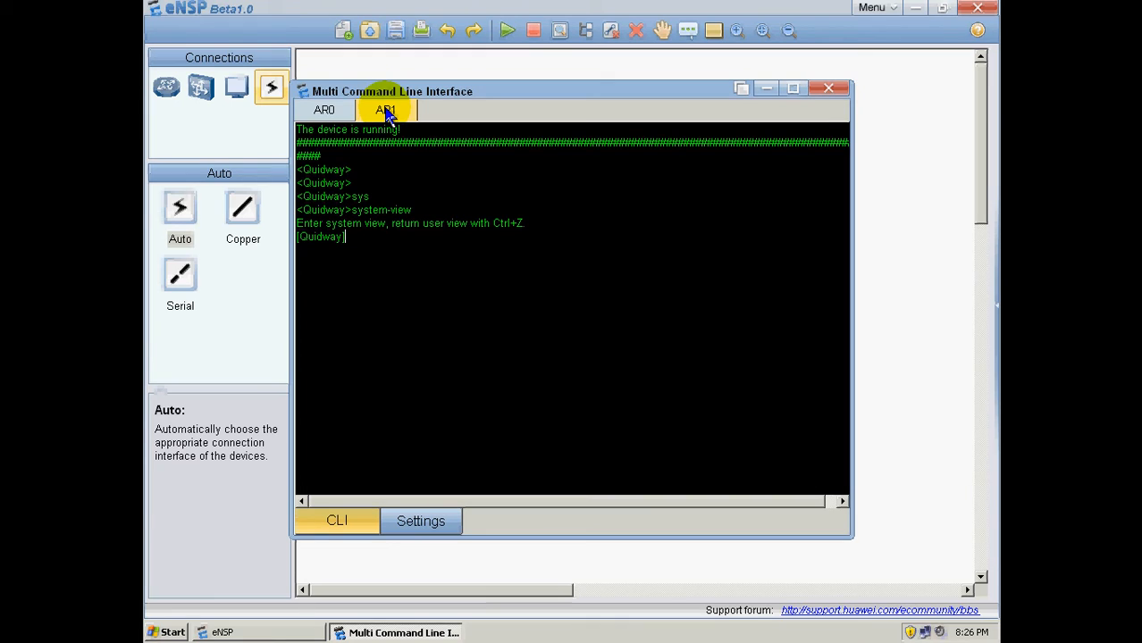
- On AR1, enter interface GigabitEthernet0/0/2 and apply undo shutdown
type("interface")
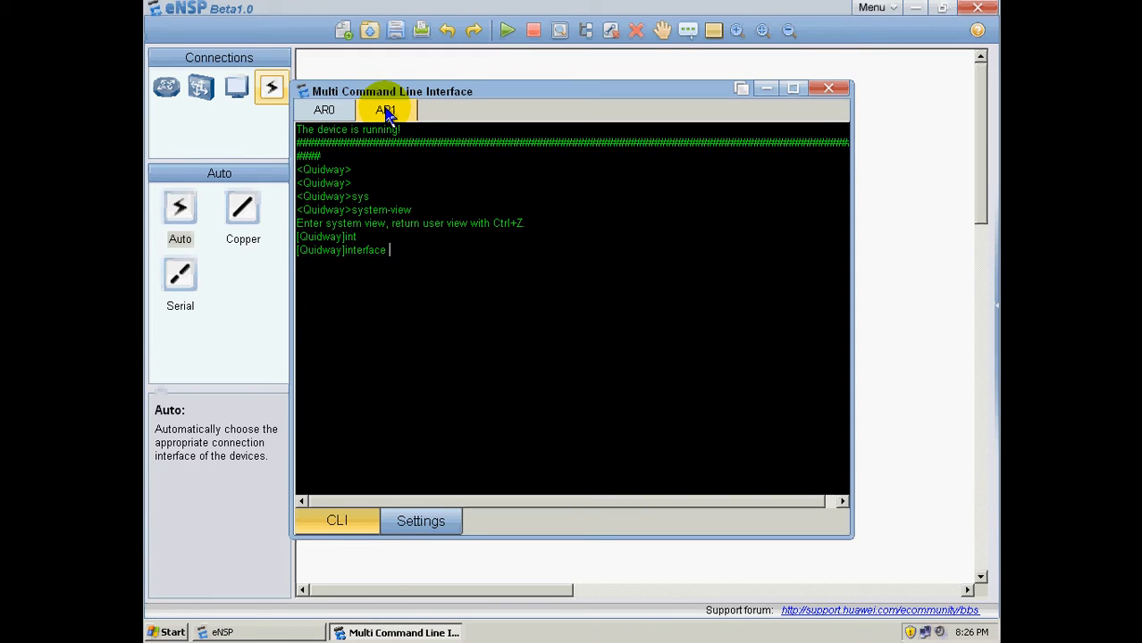
type("g0/0/0")
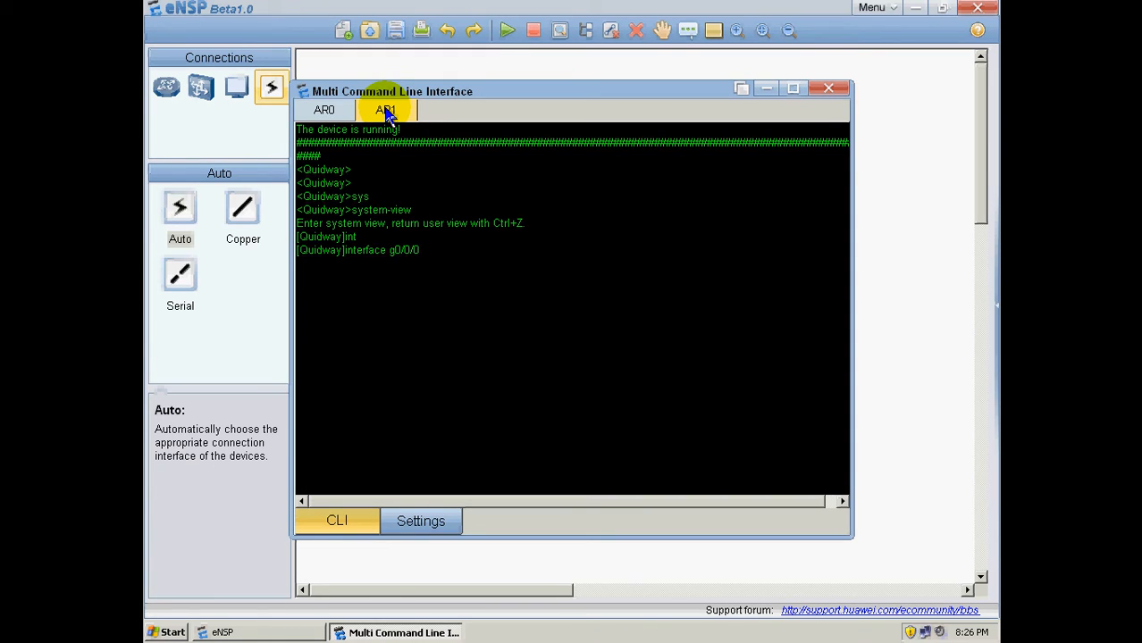
type("un")
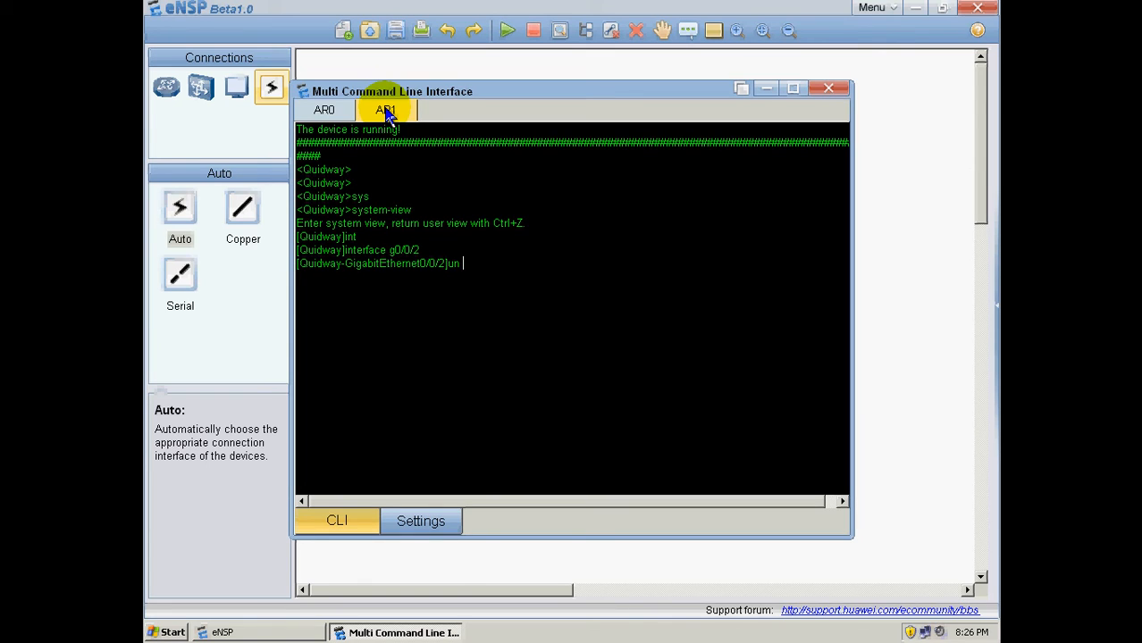
type("shu")
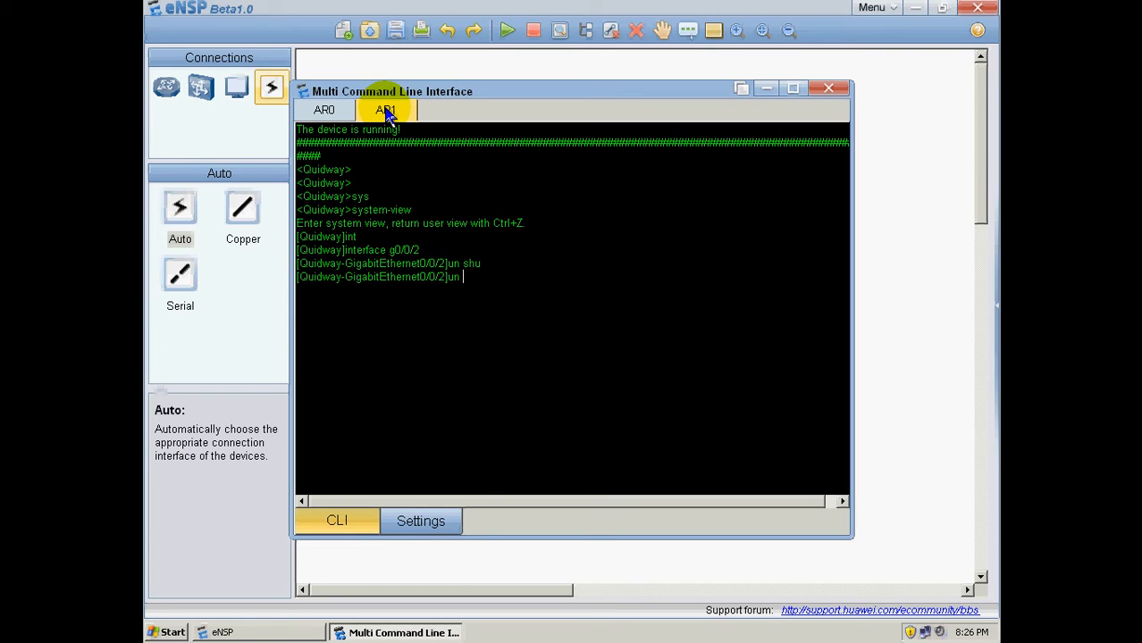
type("undo shutdown")
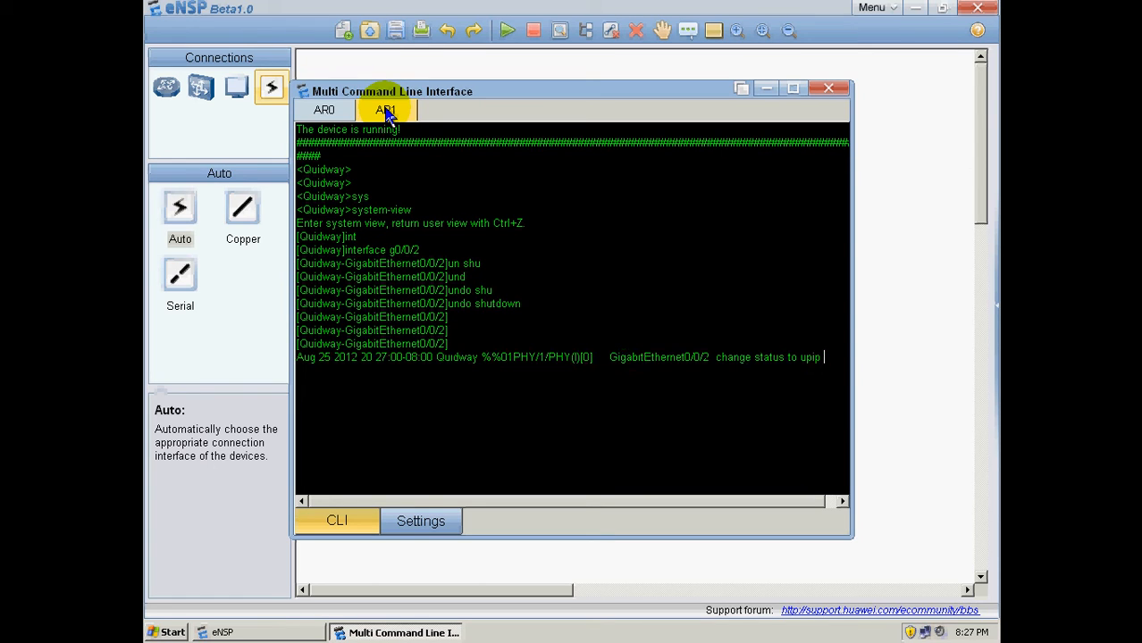
- Assign address 10.1.1.2 with a /30 mask and run display ip interface brief
type("ip address")
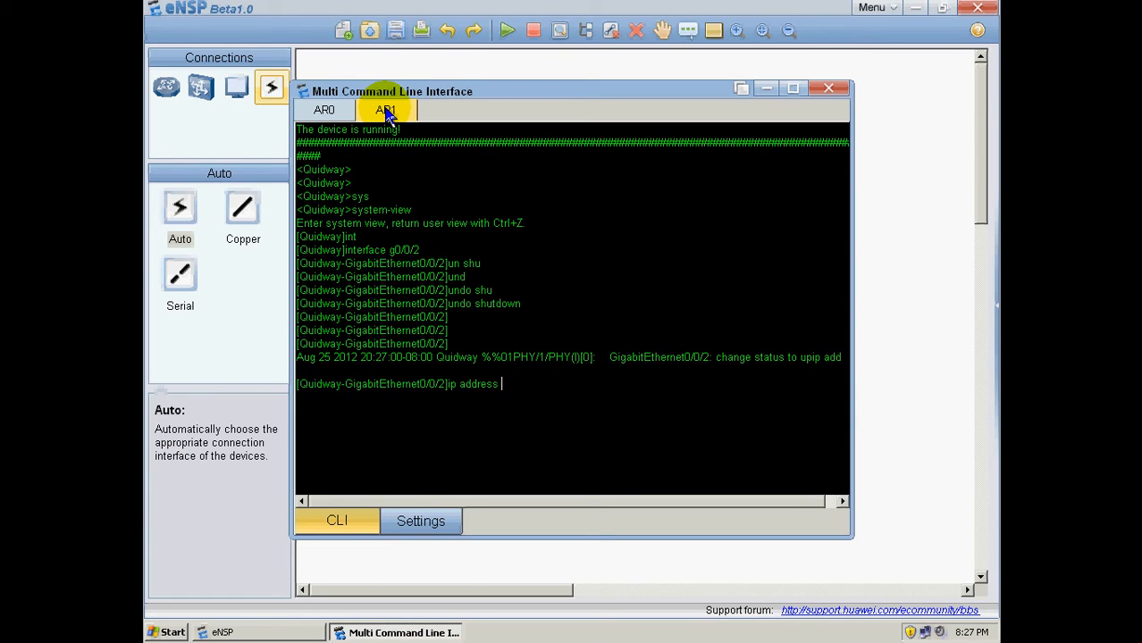
type("10.1.1.2")
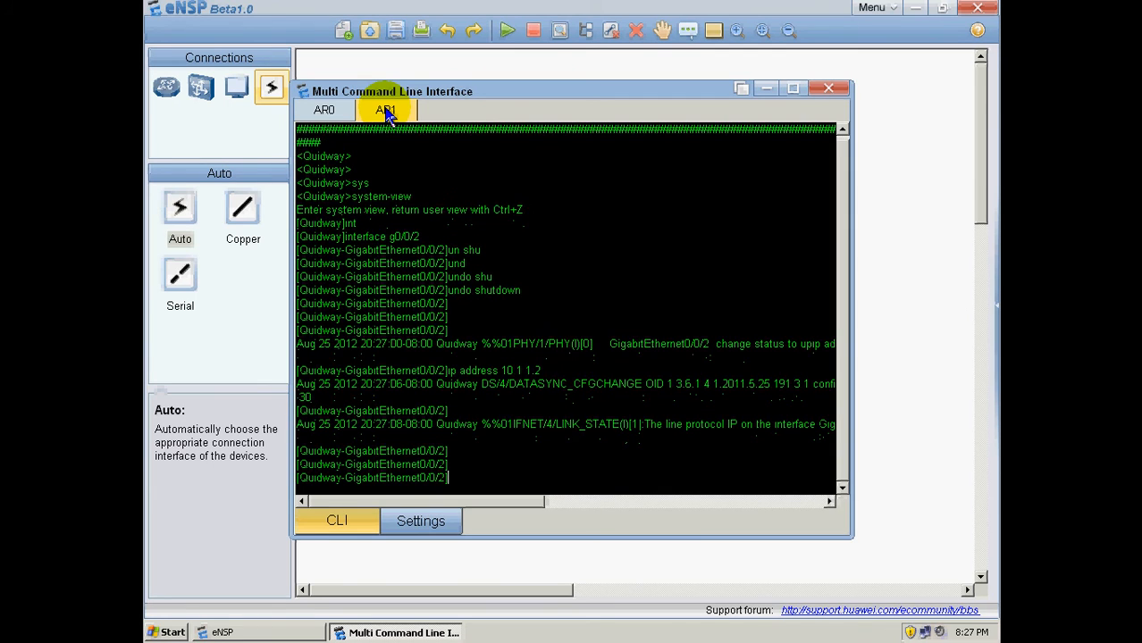
type("dis ip nt br")
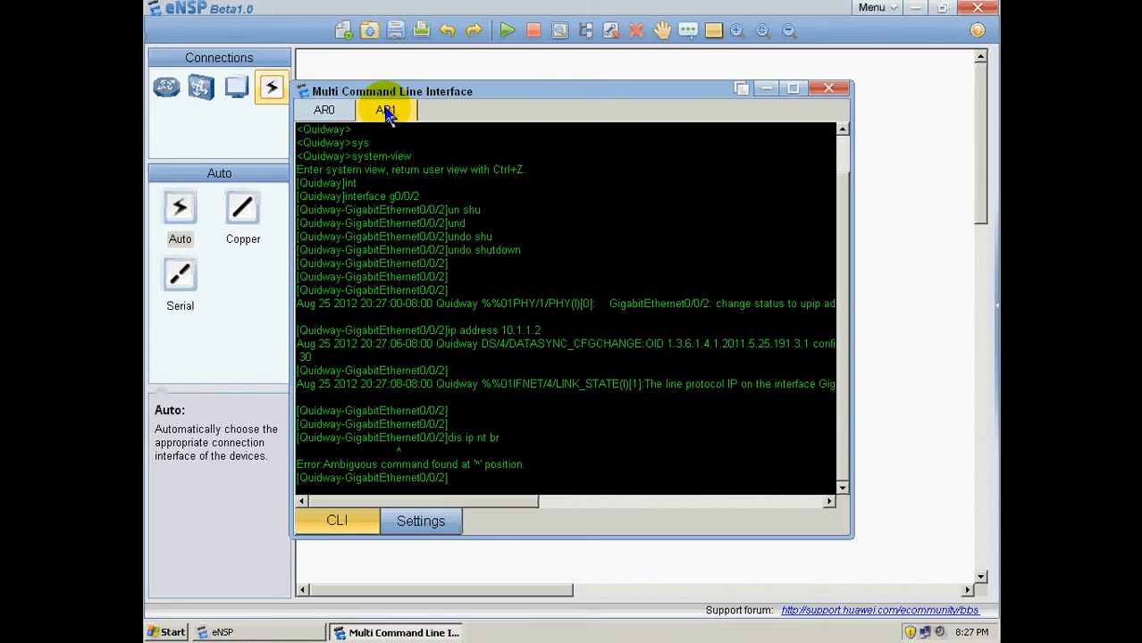
type("dis ip int")
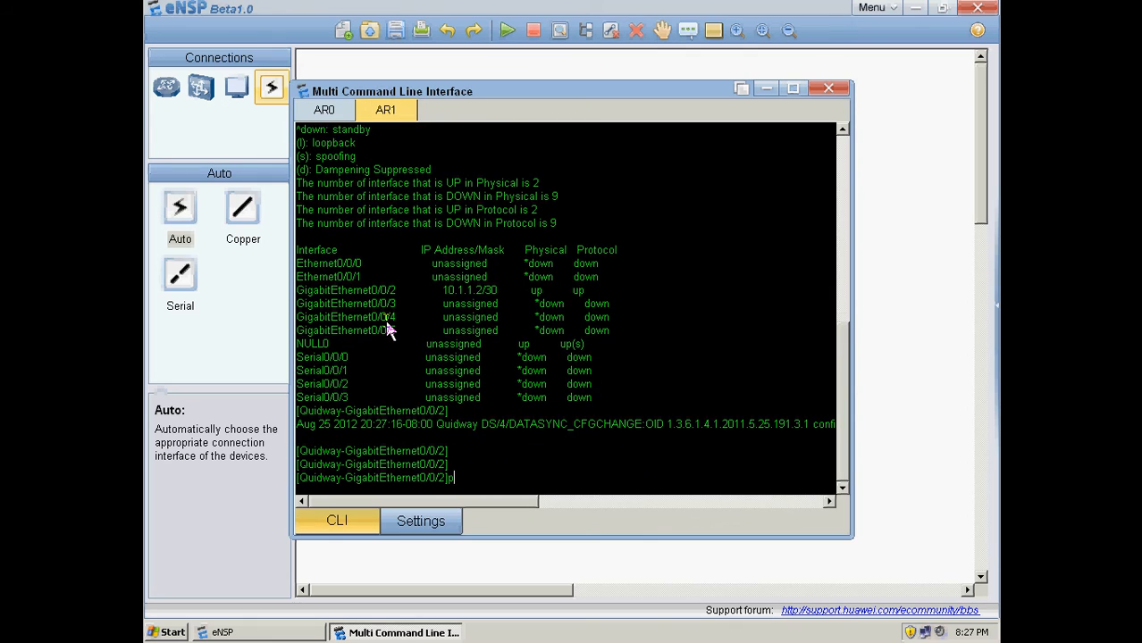
- Ping 10.1.1.1 from AR1 with 0% loss, then minimize the command window
type("ping 10.")
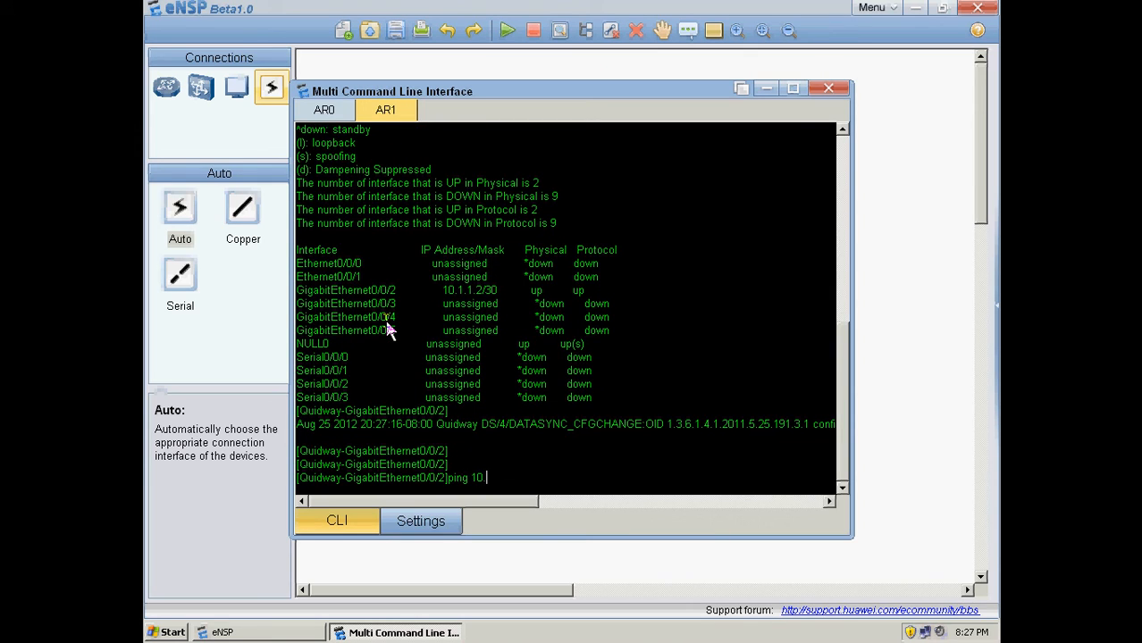
key("enter")
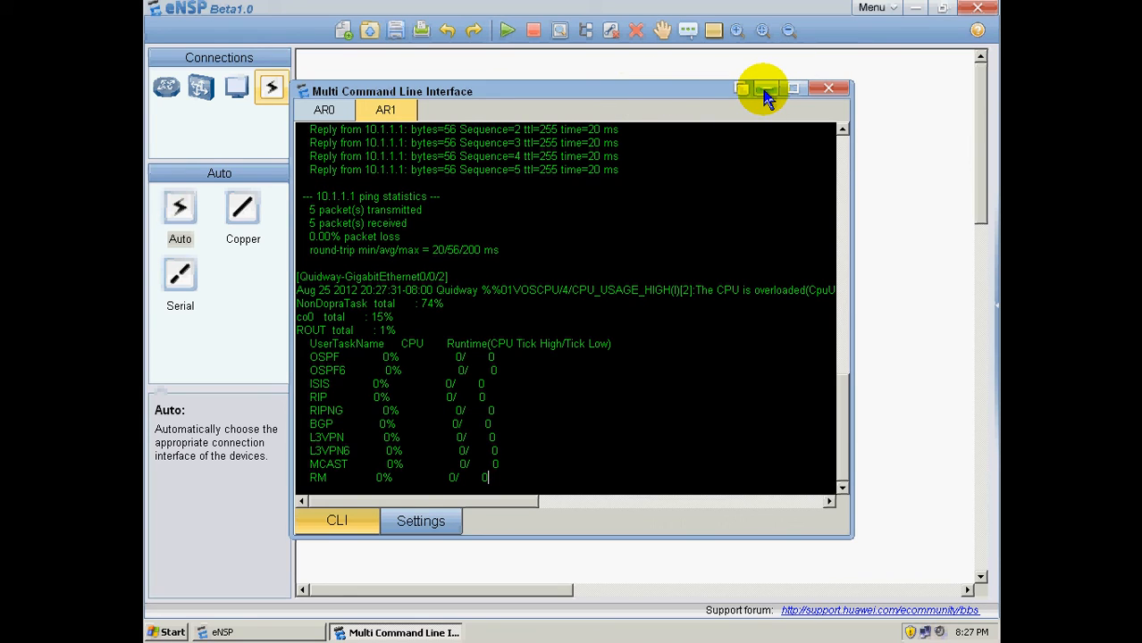
left_click(766, 88)
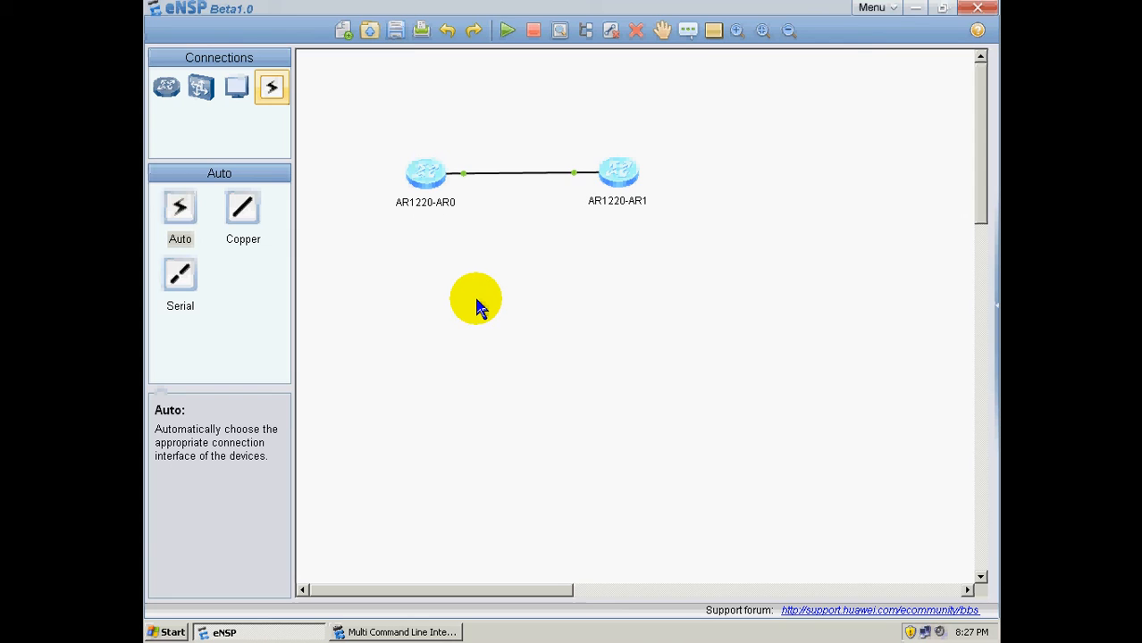
mouse_move(527, 96)
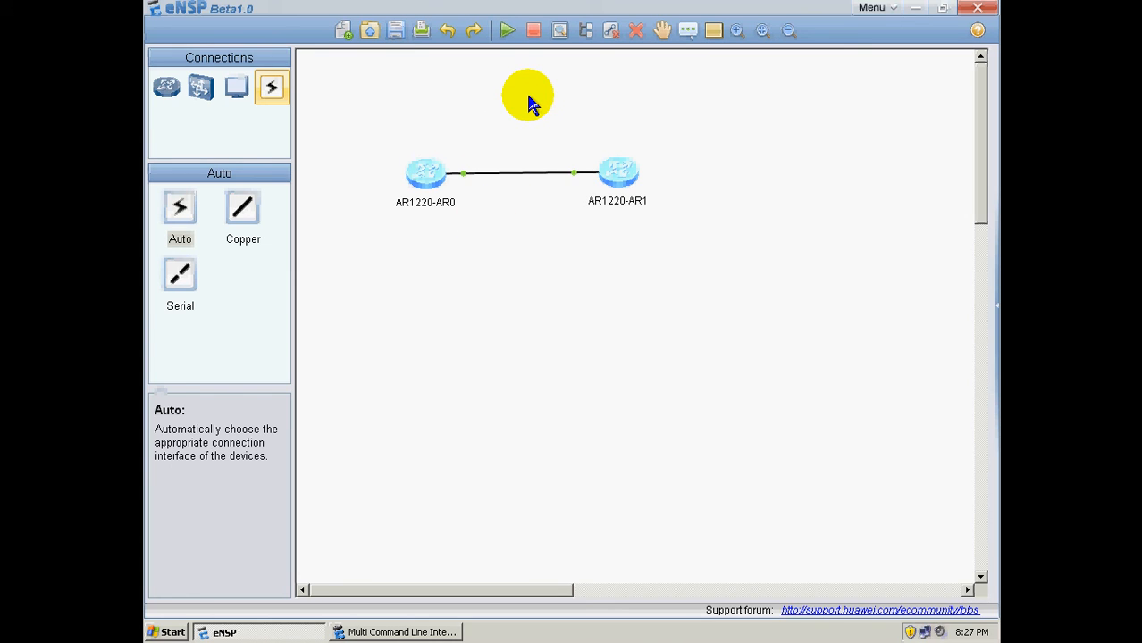
mouse_move(505, 175)
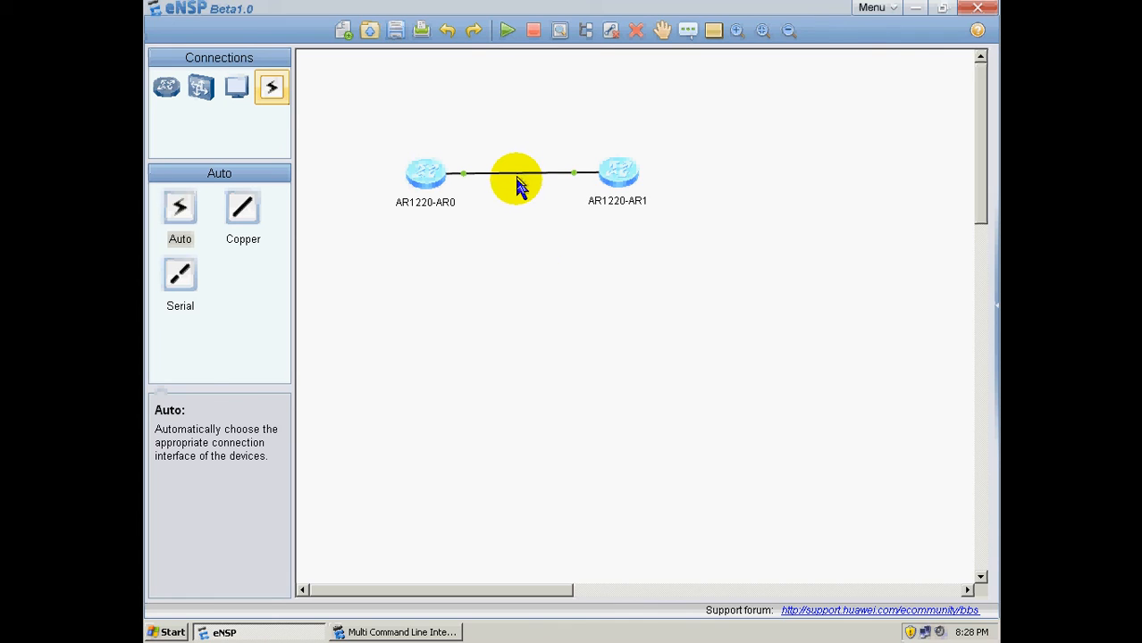
mouse_move(612, 346)
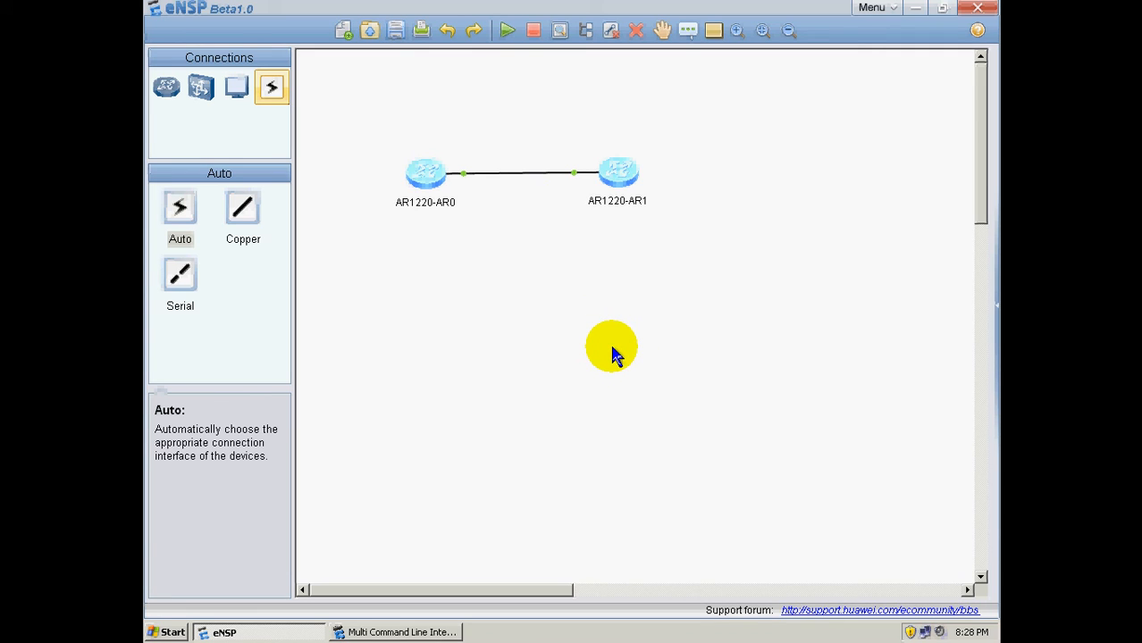
mouse_move(611, 299)
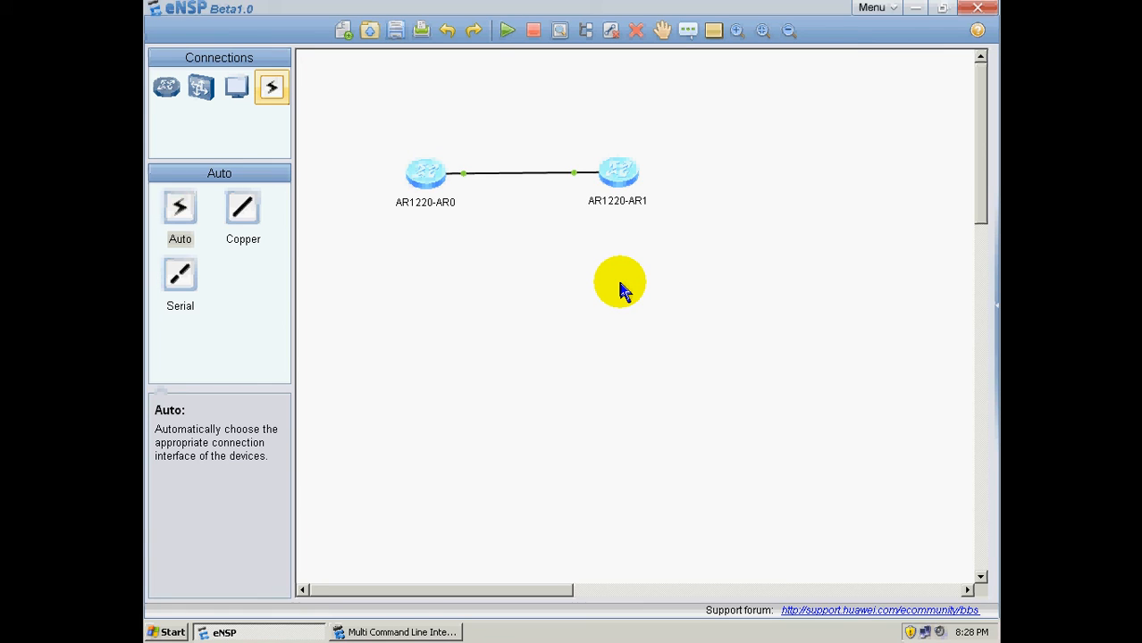
mouse_move(675, 187)
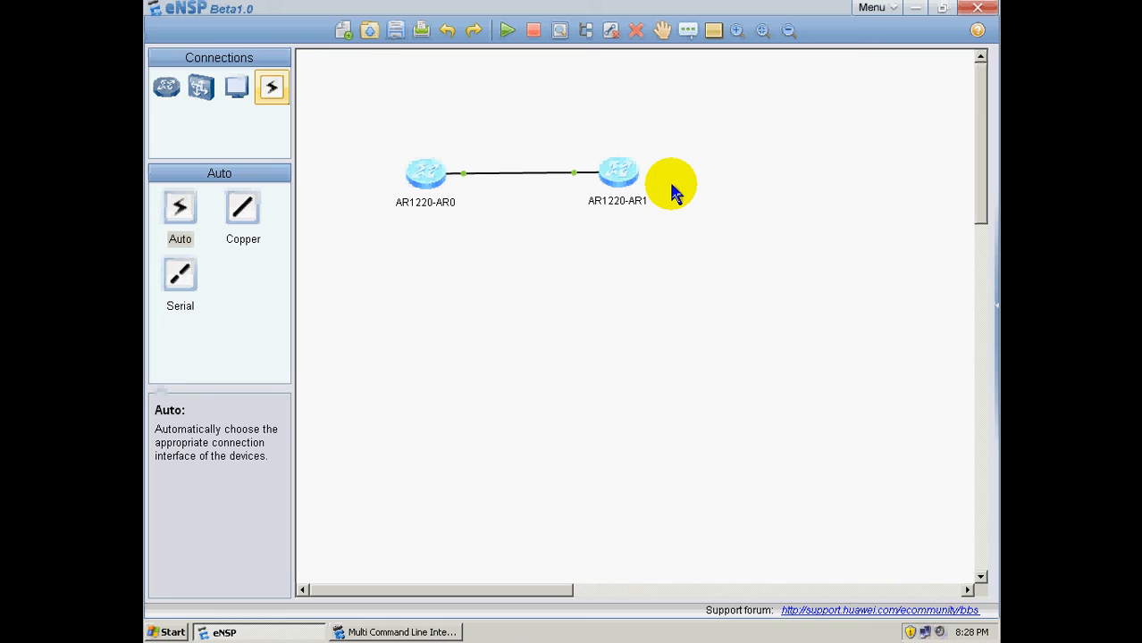
mouse_move(518, 335)
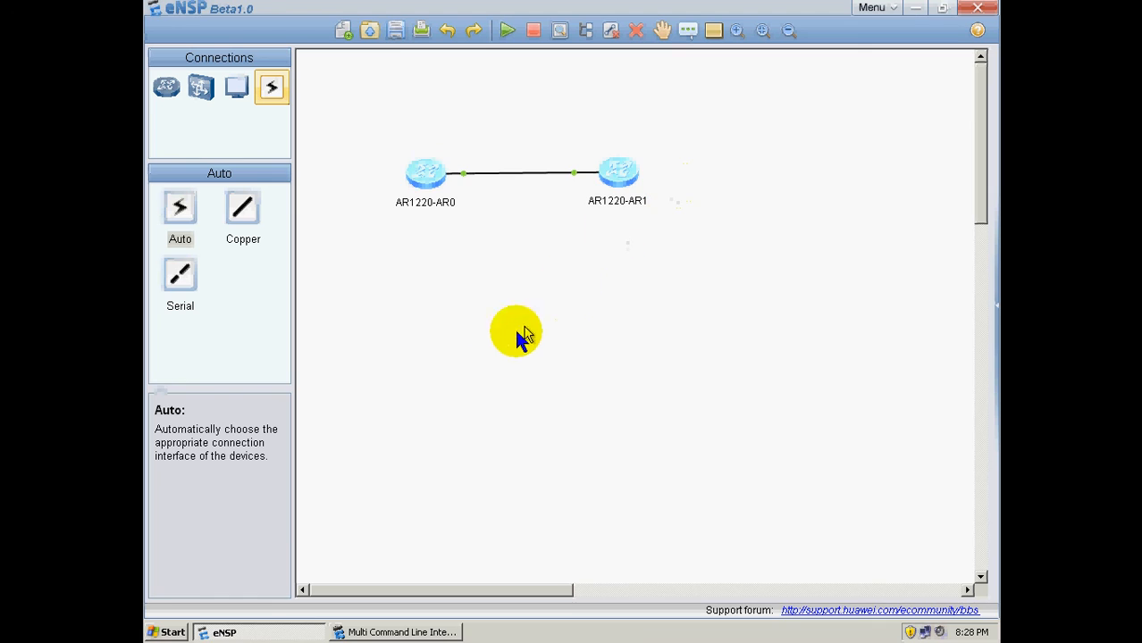
mouse_move(498, 327)
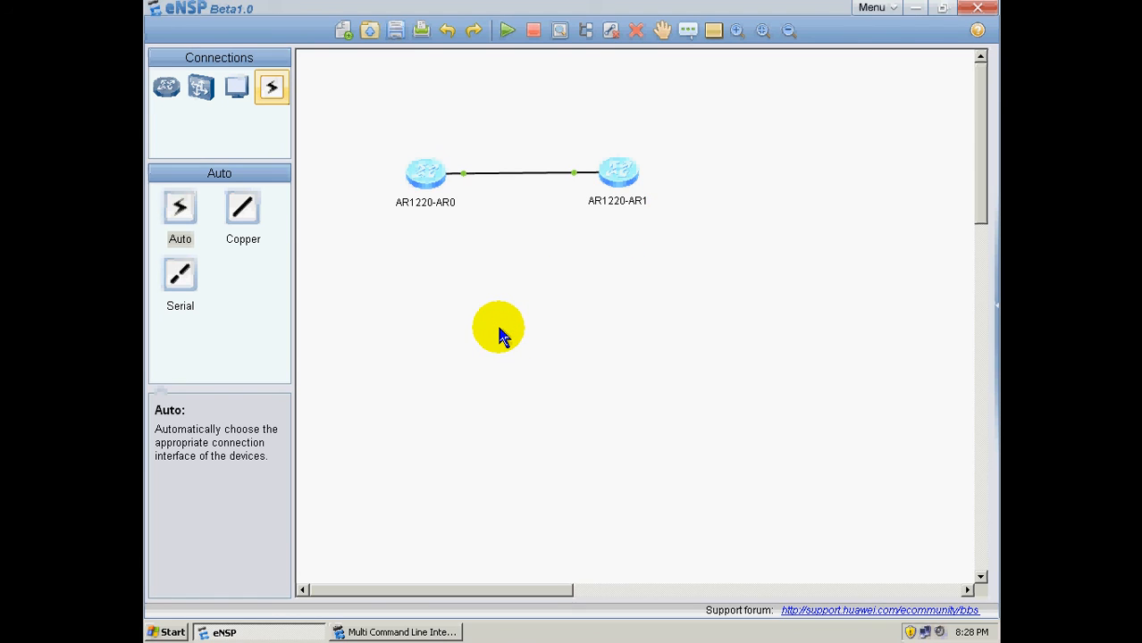
mouse_move(697, 118)
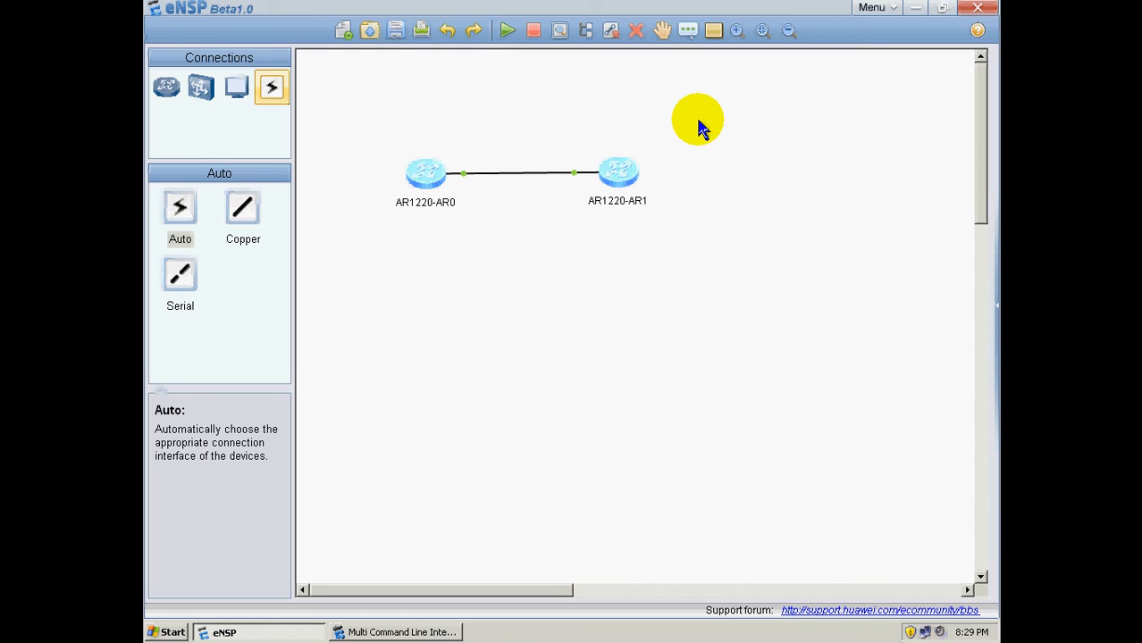
mouse_move(591, 95)
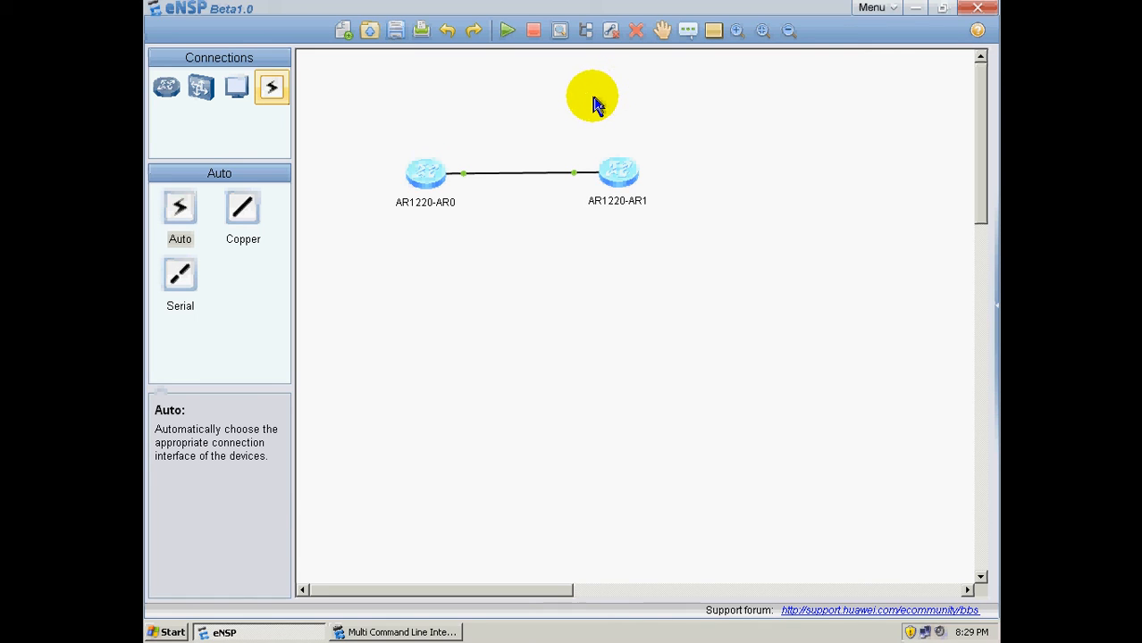